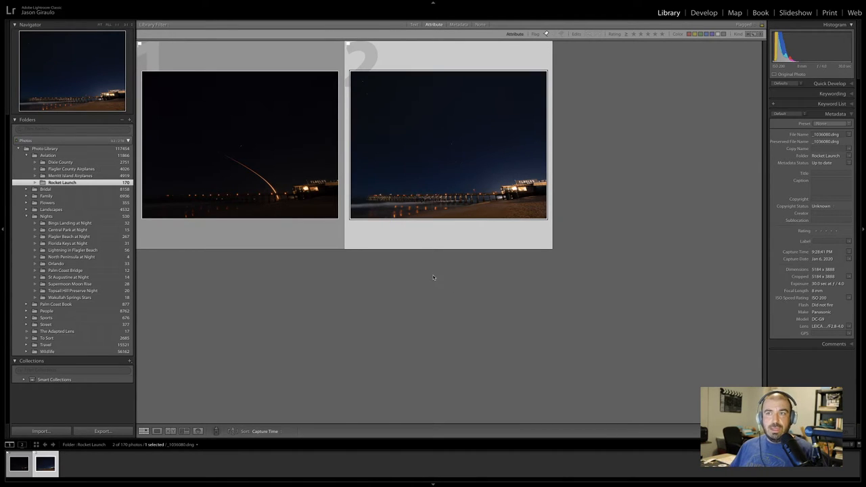
{"action": "mouse_move", "coordinate": [426, 266]}
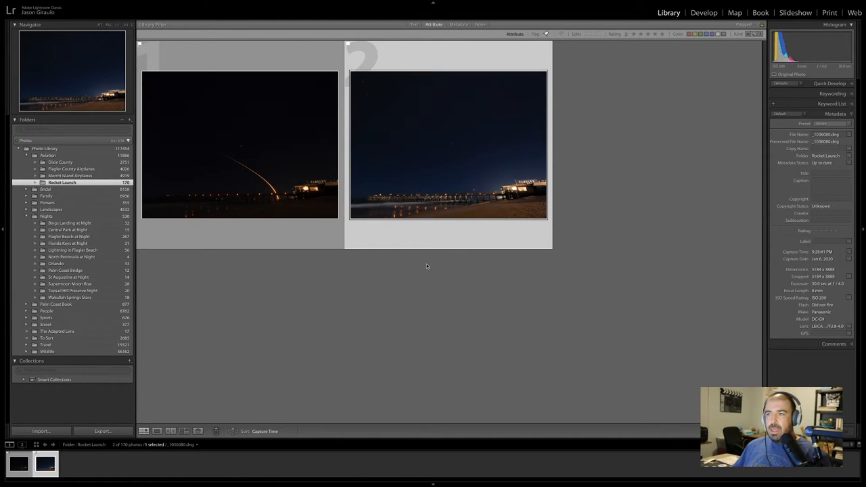
{"action": "mouse_move", "coordinate": [426, 282]}
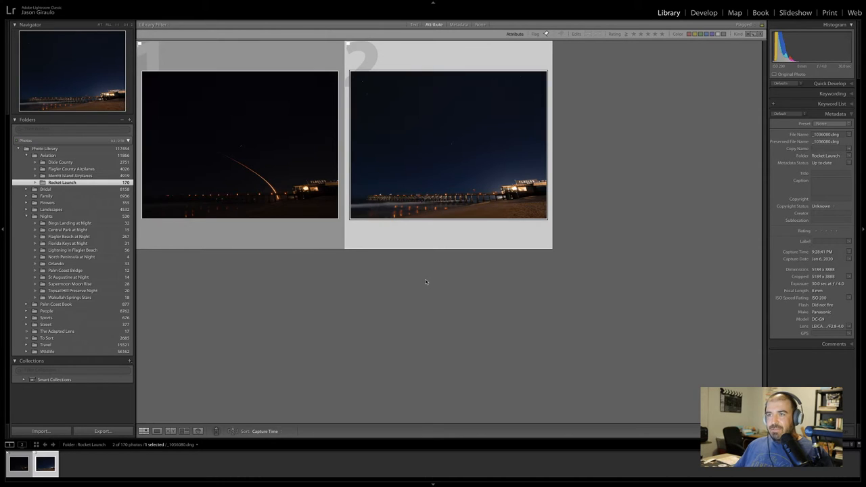
{"action": "mouse_move", "coordinate": [194, 143]}
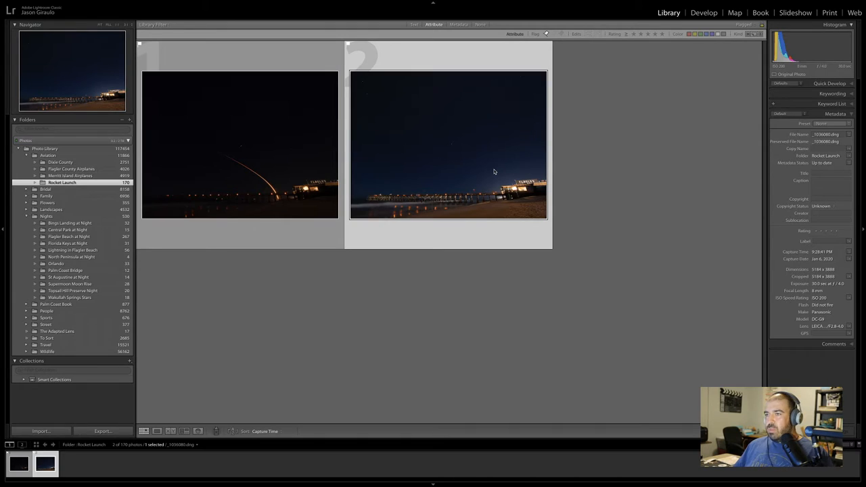
{"action": "mouse_move", "coordinate": [228, 163]}
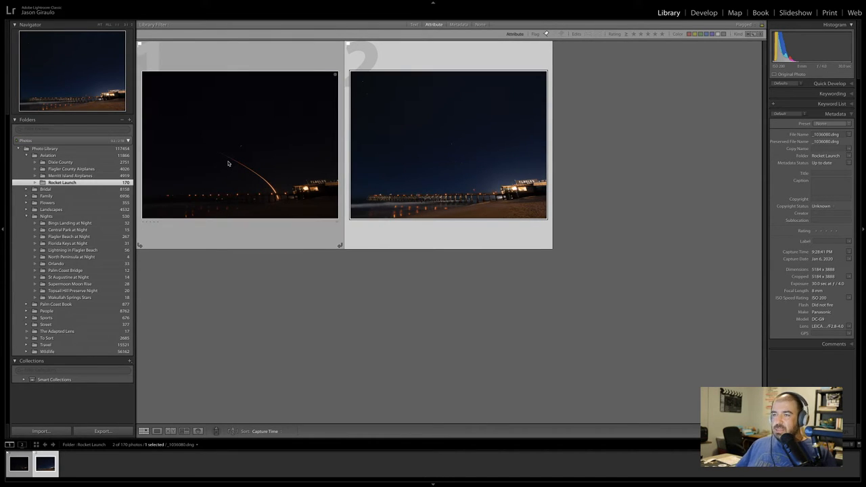
{"action": "mouse_move", "coordinate": [229, 159]}
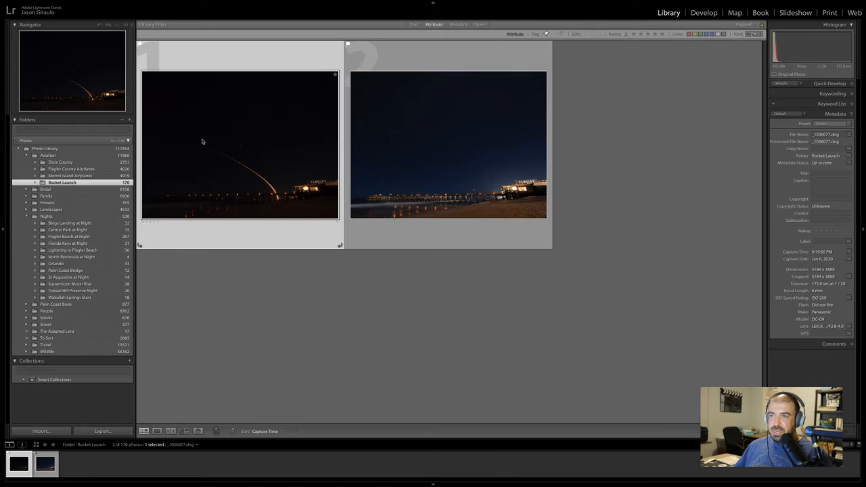
{"action": "mouse_move", "coordinate": [198, 154]}
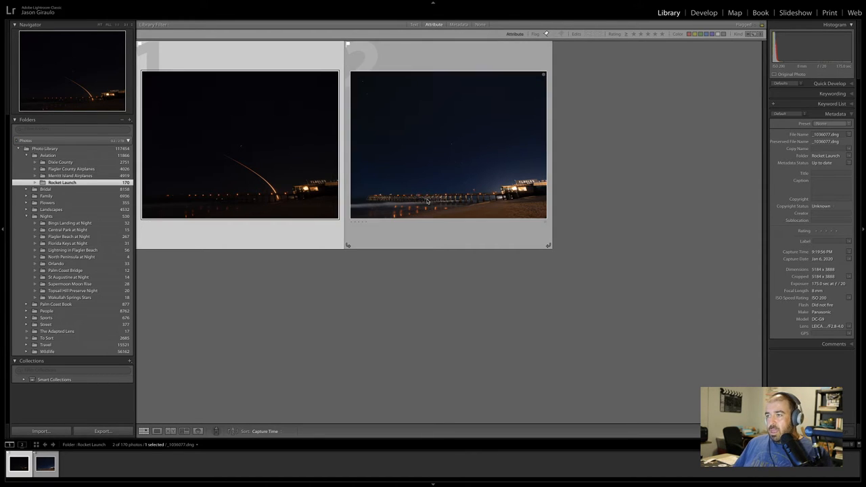
- Select the starry pier photo in the Library grid to compare it with the rocket trail shot
{"action": "left_click", "coordinate": [448, 145]}
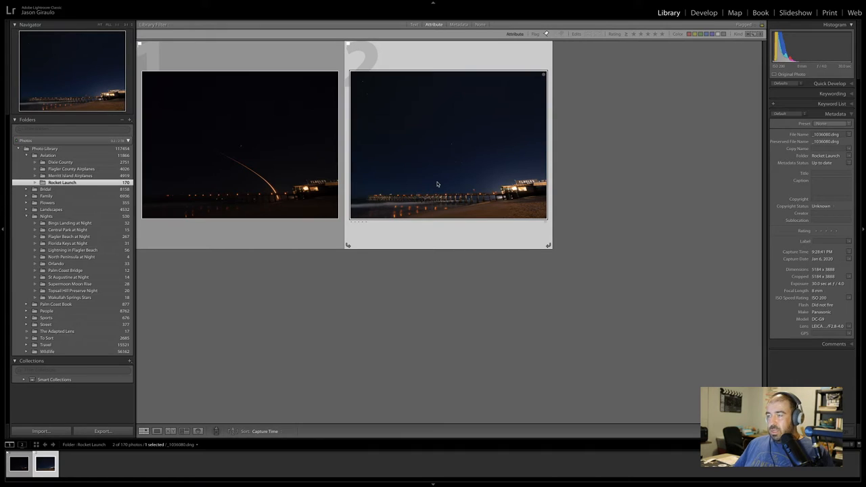
{"action": "mouse_move", "coordinate": [447, 196]}
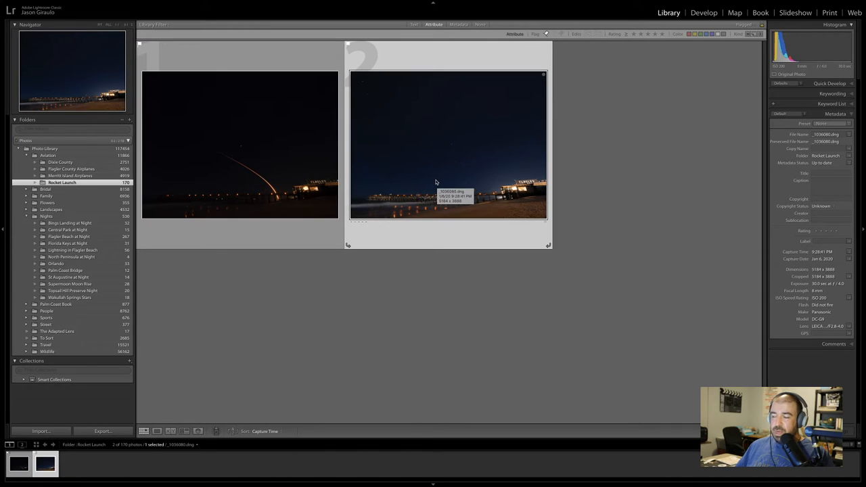
{"action": "mouse_move", "coordinate": [444, 186]}
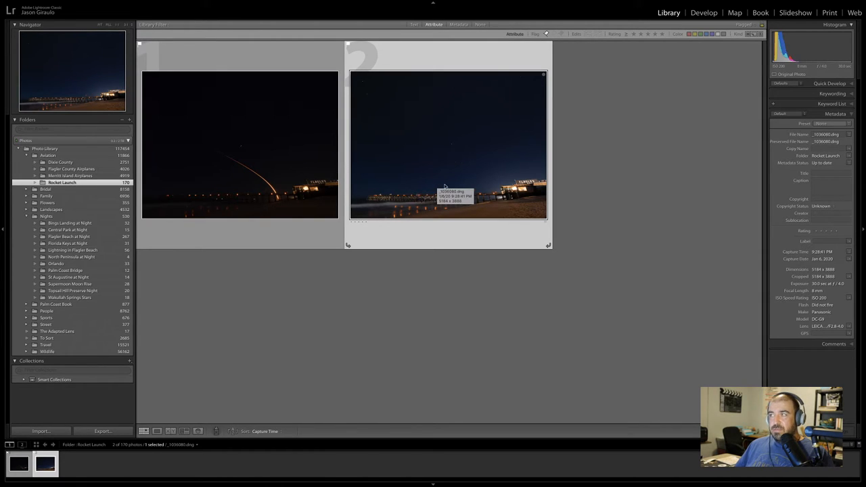
{"action": "mouse_move", "coordinate": [444, 157]}
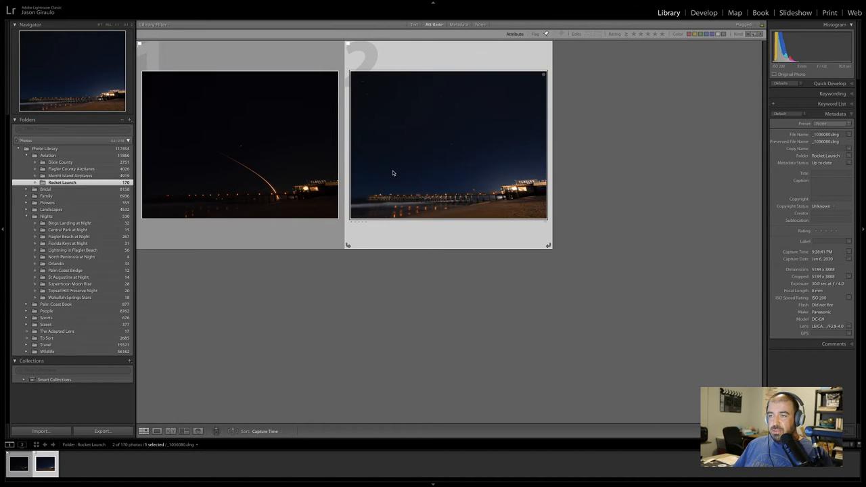
{"action": "mouse_move", "coordinate": [392, 173]}
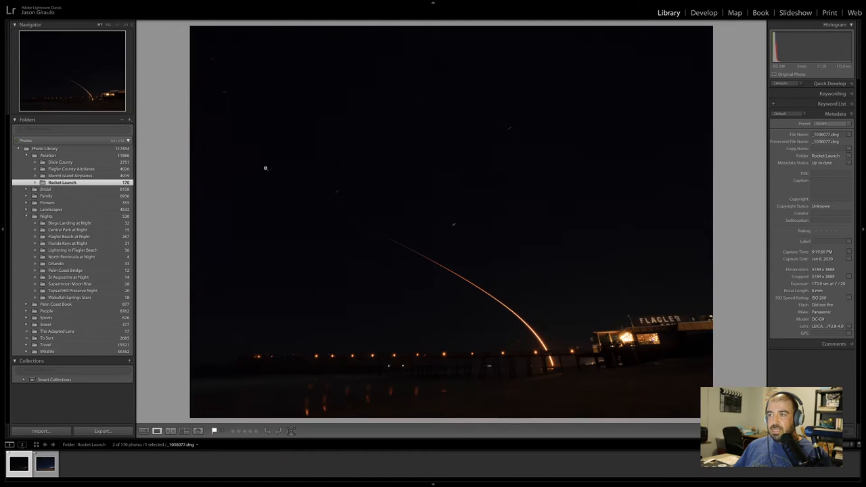
{"action": "mouse_move", "coordinate": [456, 330]}
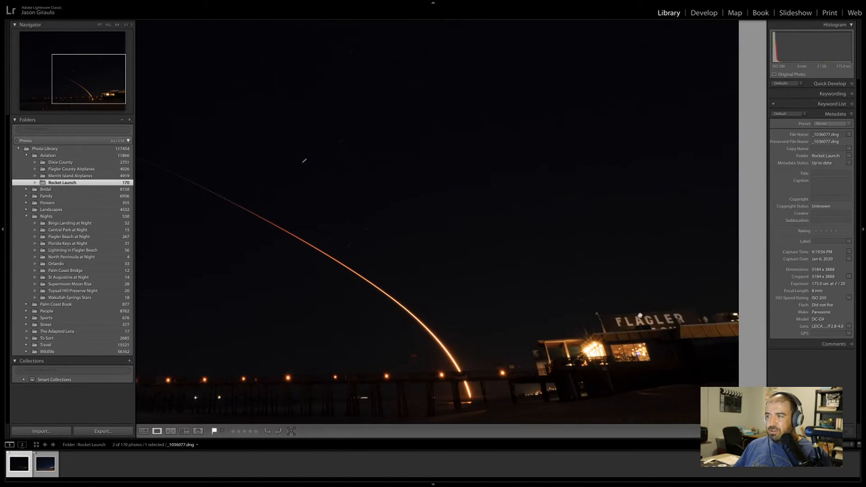
{"action": "mouse_move", "coordinate": [331, 299]}
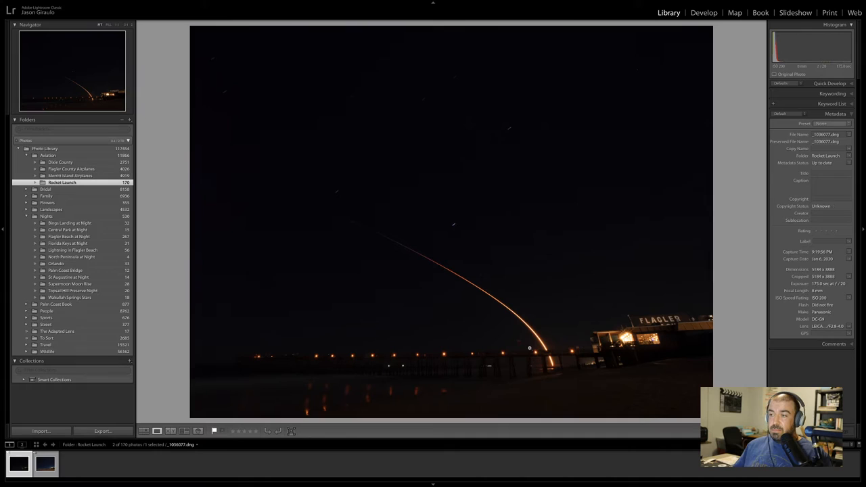
{"action": "mouse_move", "coordinate": [462, 282]}
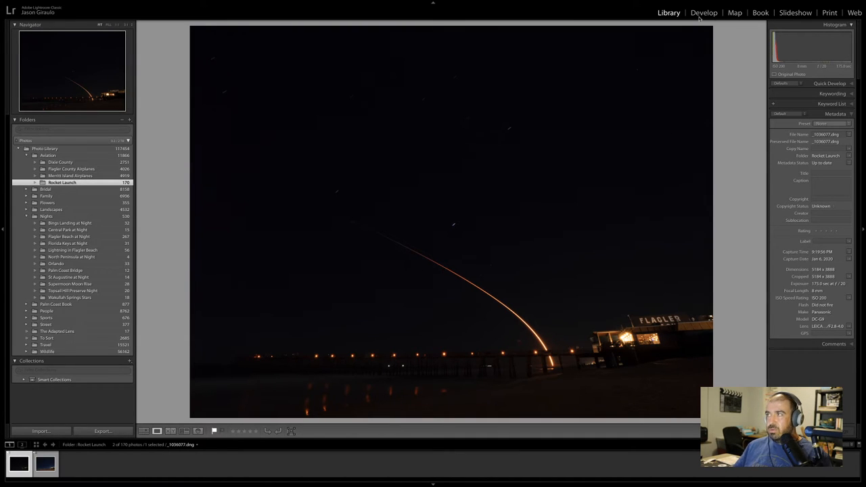
- Switch the rocket trail photo into the Develop module
{"action": "left_click", "coordinate": [704, 12]}
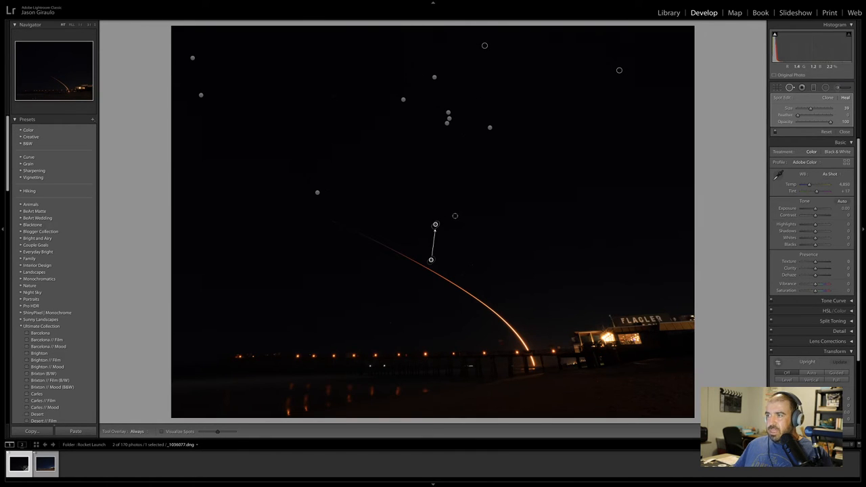
- Heal three stars in the sky above the rocket trail with Spot Removal
{"action": "left_click_drag", "start_coordinate": [435, 217], "coordinate": [479, 200]}
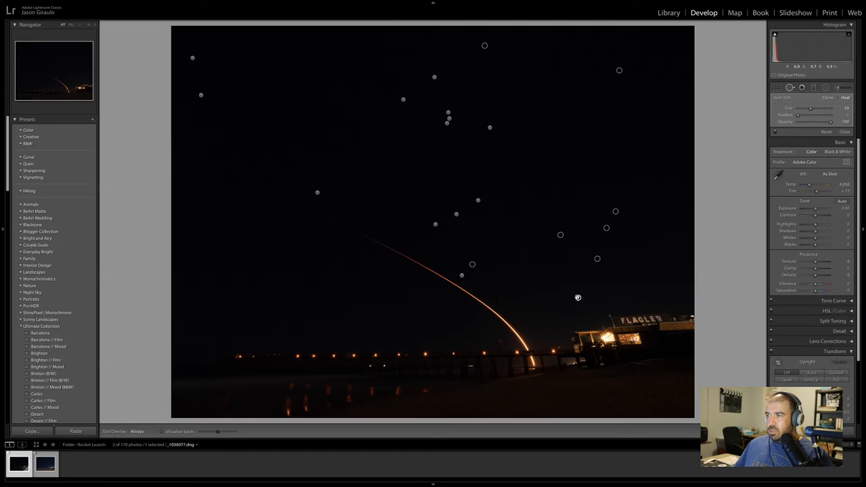
{"action": "left_click", "coordinate": [561, 291]}
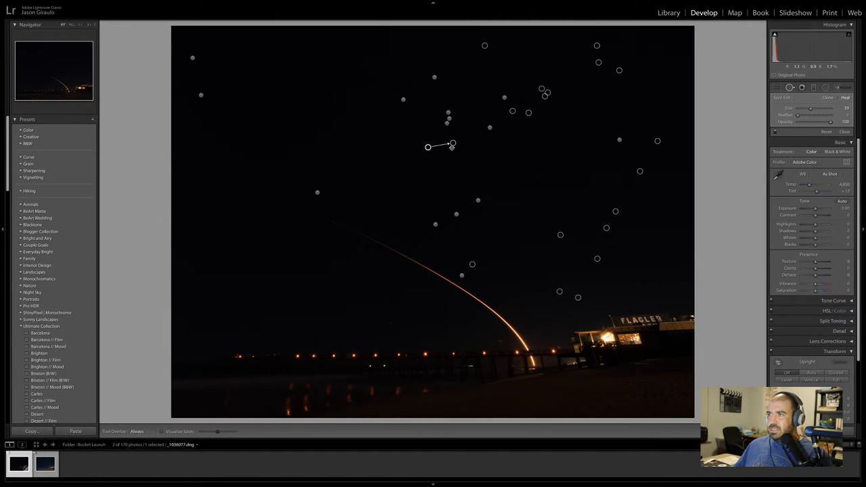
{"action": "left_click_drag", "start_coordinate": [428, 147], "coordinate": [477, 160]}
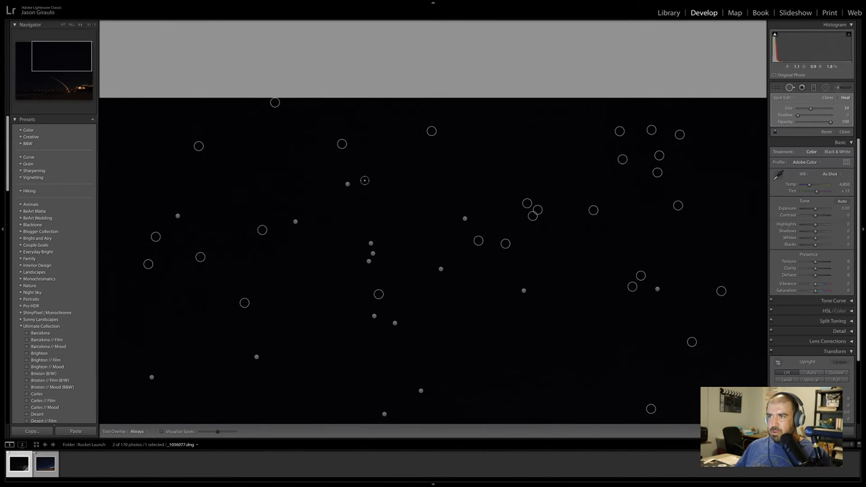
- Pan to the rocket trail and heal the speck just above it
{"action": "left_click_drag", "start_coordinate": [347, 184], "coordinate": [382, 170]}
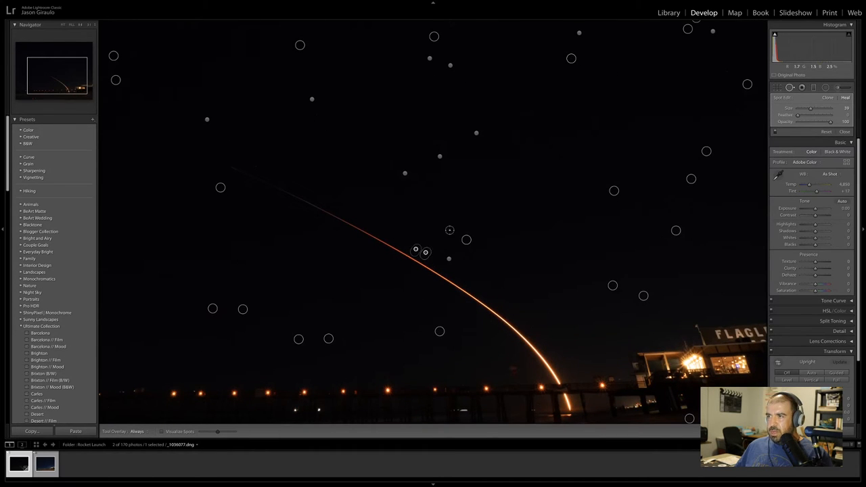
{"action": "left_click", "coordinate": [558, 257]}
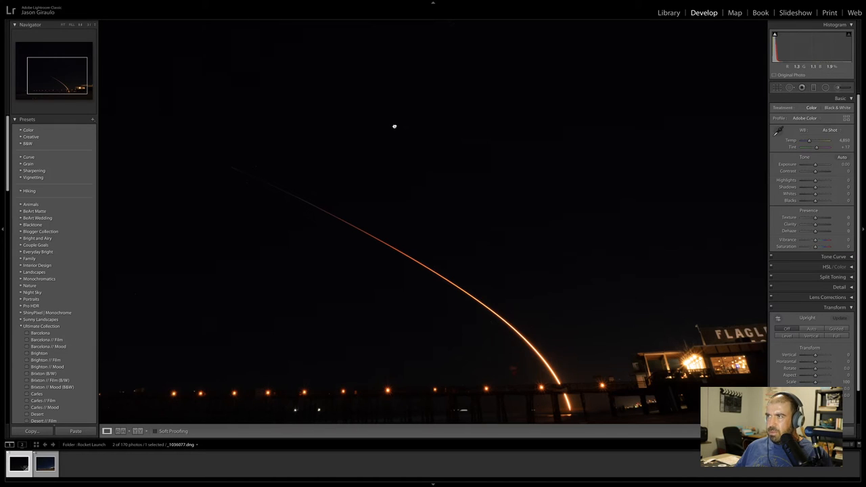
- Zoom out to the whole rocket photo, then bring up the starry pier photo
{"action": "left_click", "coordinate": [789, 87]}
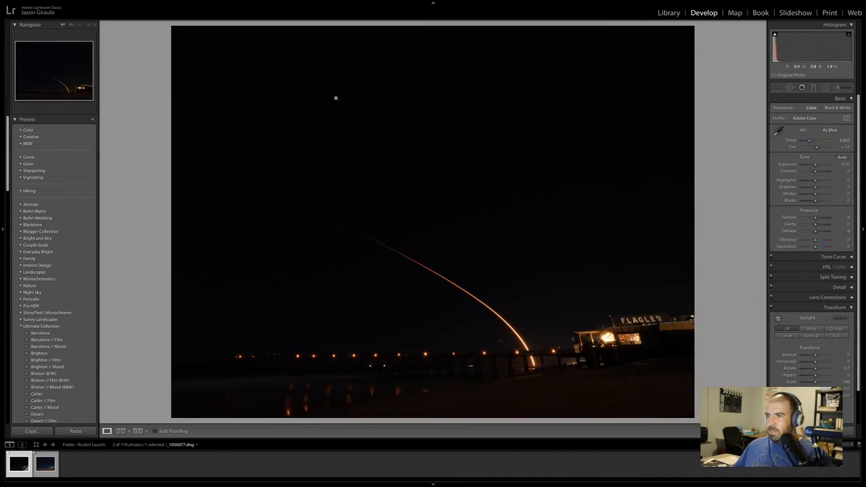
{"action": "left_click", "coordinate": [45, 464]}
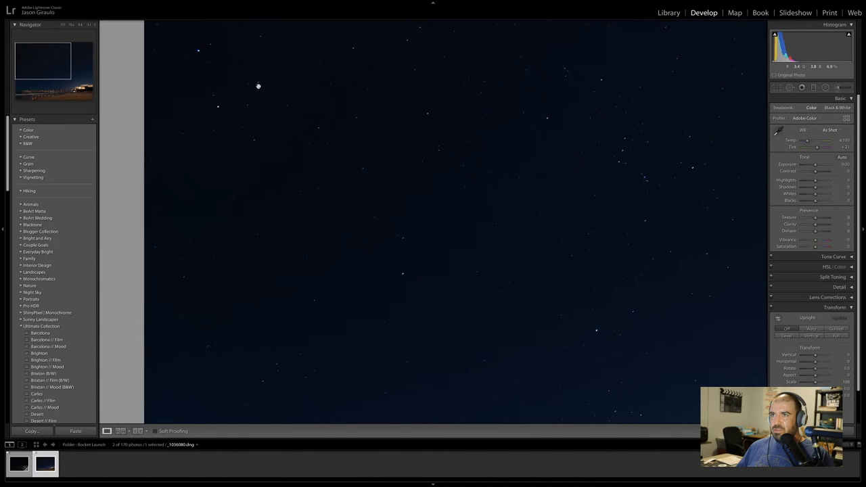
{"action": "mouse_move", "coordinate": [384, 128]}
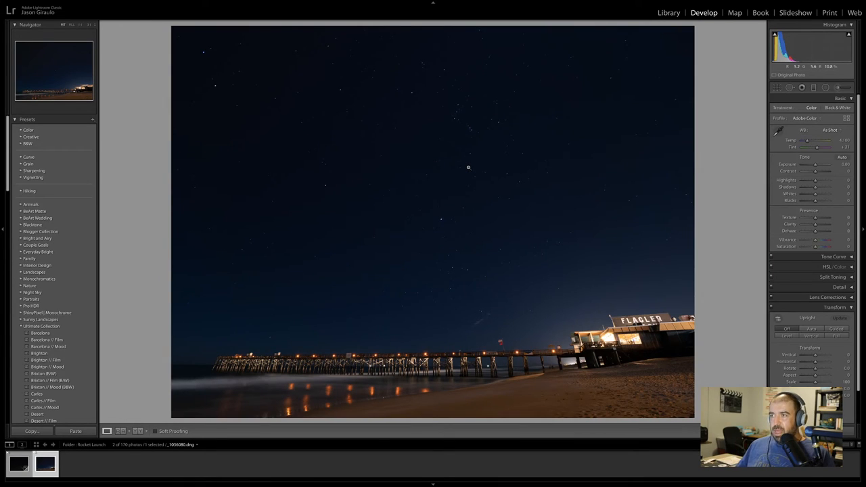
{"action": "mouse_move", "coordinate": [641, 130]}
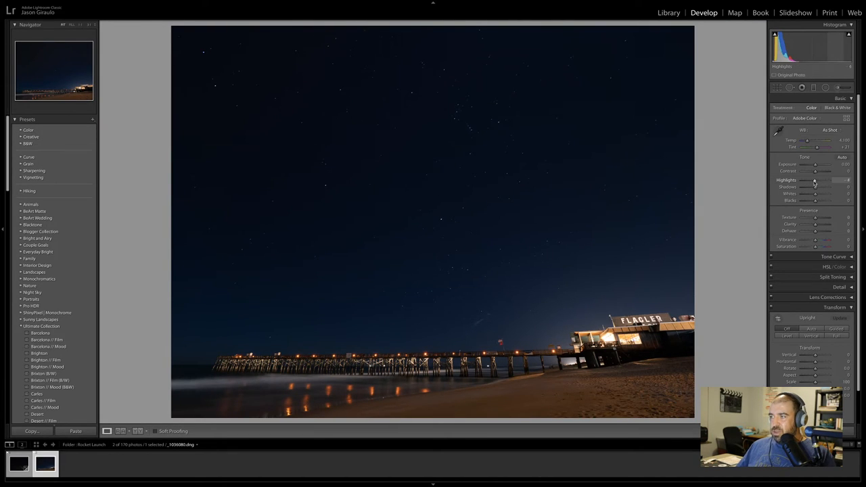
- Pull highlights to −36, raise shadows to +34, exposure +0.15, then return to Library
{"action": "left_click_drag", "start_coordinate": [818, 181], "coordinate": [810, 182]}
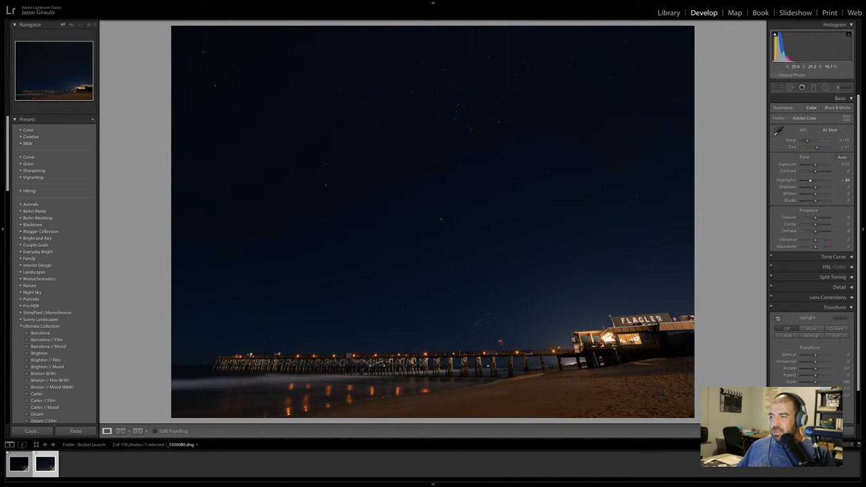
{"action": "mouse_move", "coordinate": [815, 189]}
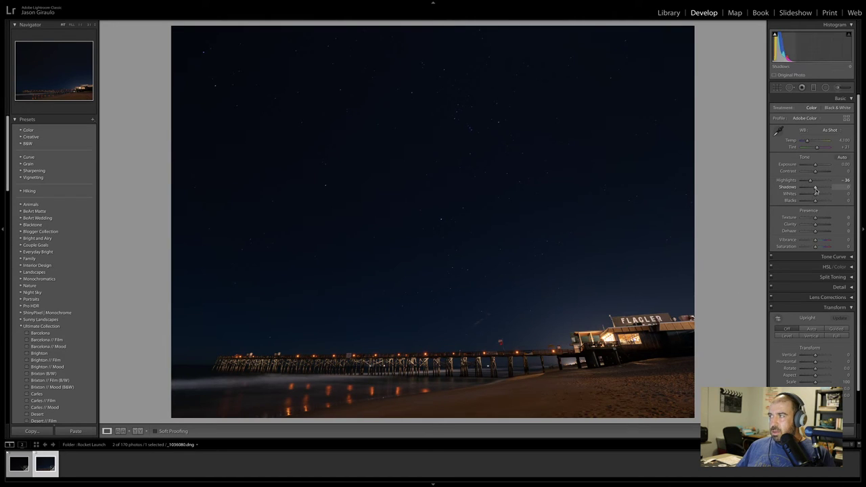
{"action": "left_click_drag", "start_coordinate": [815, 188], "coordinate": [820, 187]}
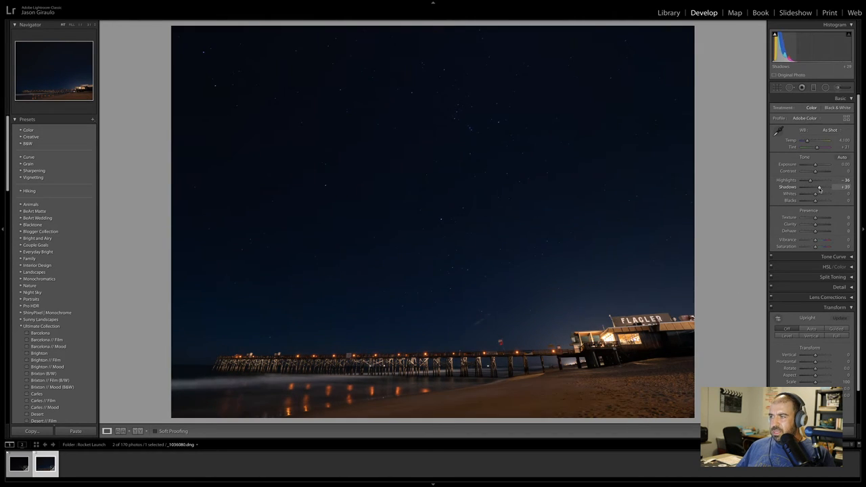
{"action": "left_click_drag", "start_coordinate": [819, 188], "coordinate": [819, 187]}
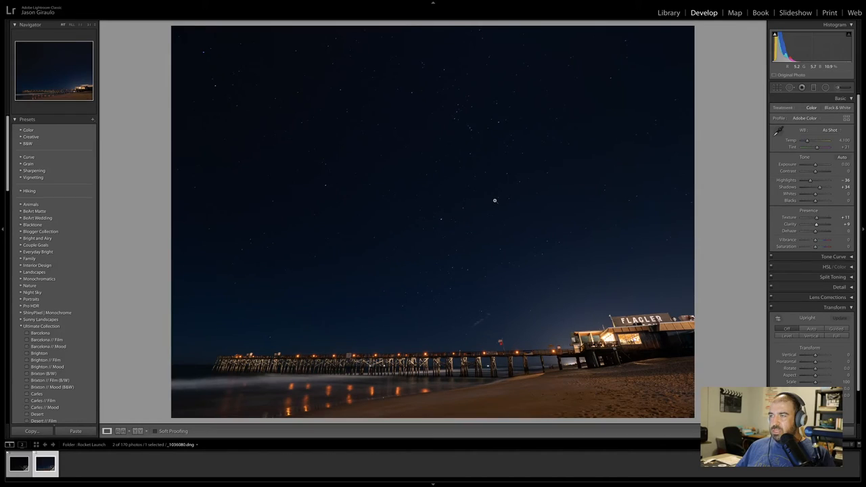
{"action": "mouse_move", "coordinate": [502, 190]}
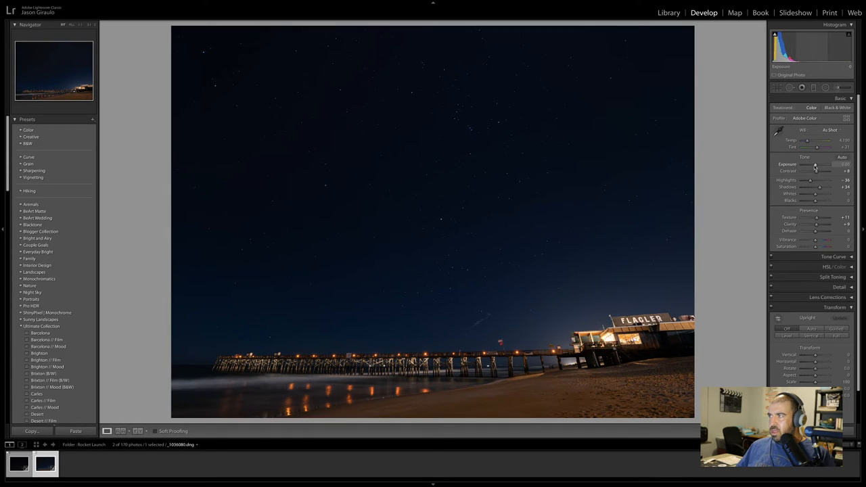
{"action": "left_click_drag", "start_coordinate": [808, 164], "coordinate": [816, 164]}
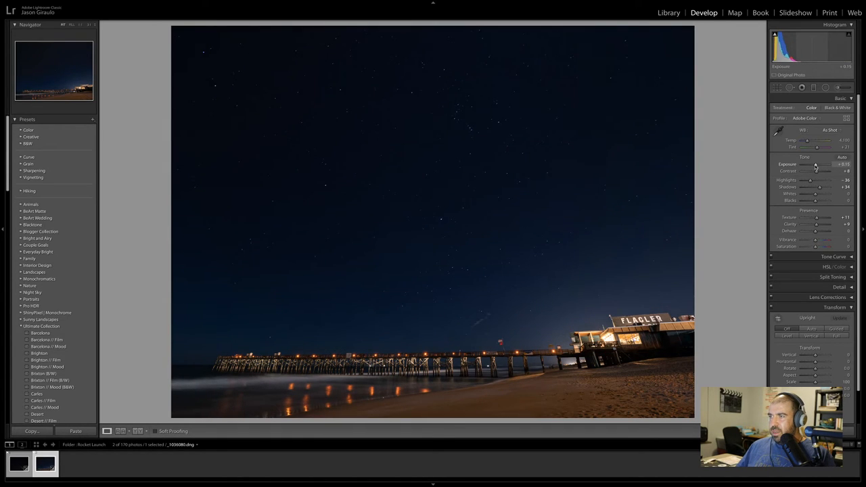
{"action": "mouse_move", "coordinate": [601, 164]}
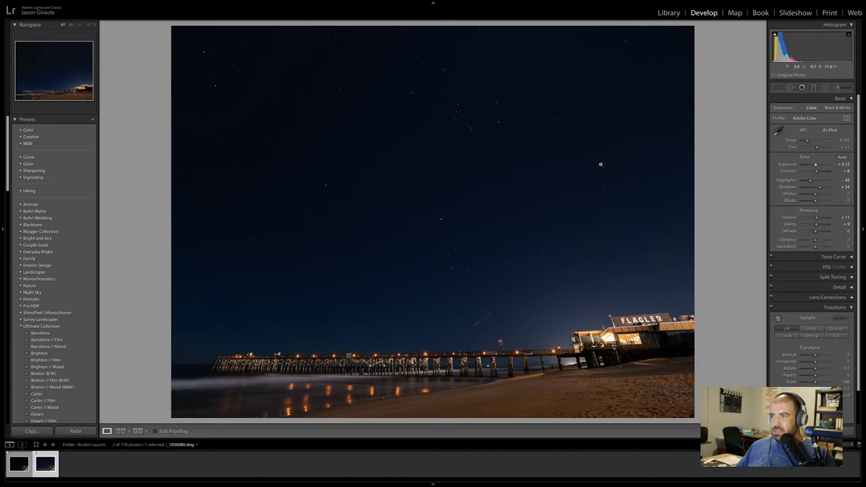
{"action": "left_click", "coordinate": [668, 13]}
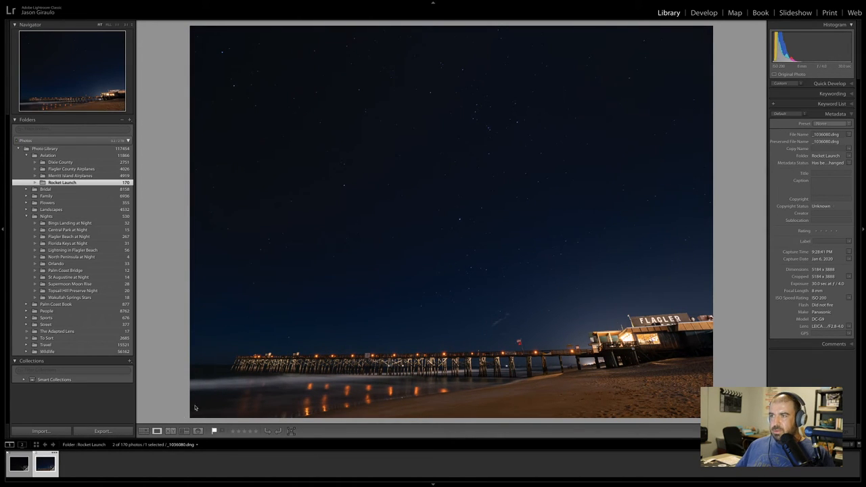
- Select both Rocket Launch photos in Grid view and open them as Photoshop layers
{"action": "left_click", "coordinate": [157, 431]}
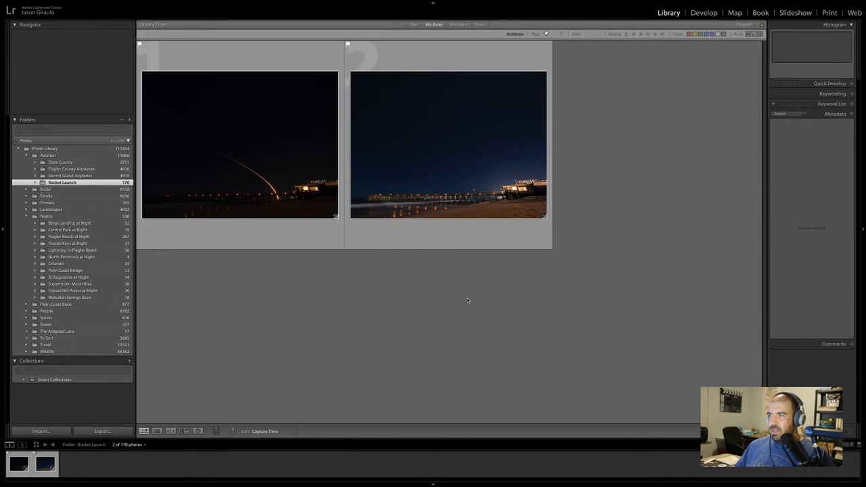
{"action": "left_click", "coordinate": [448, 146]}
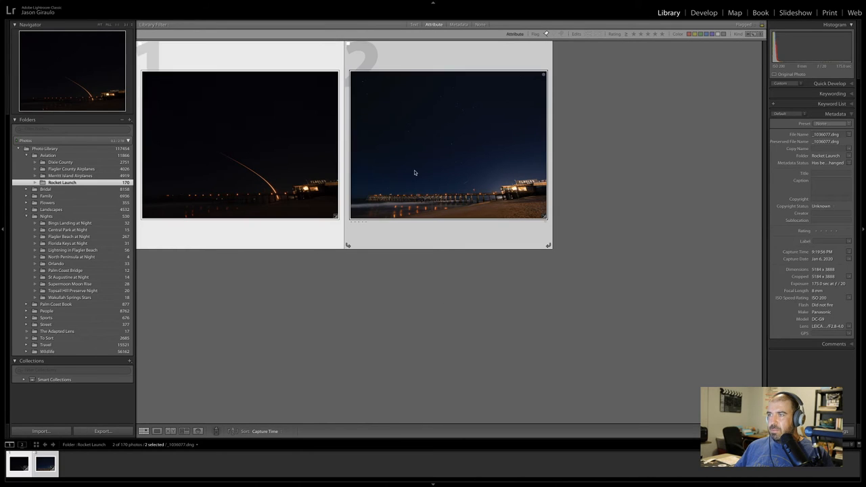
{"action": "right_click", "coordinate": [415, 173]}
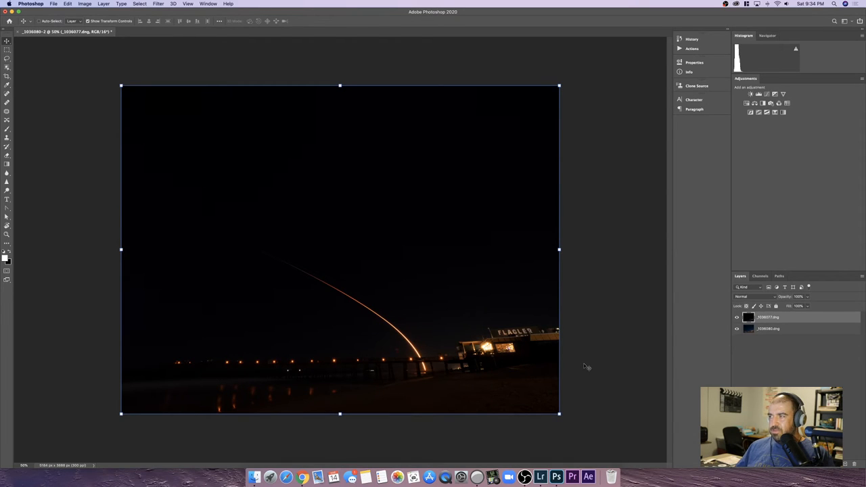
{"action": "left_click", "coordinate": [737, 316]}
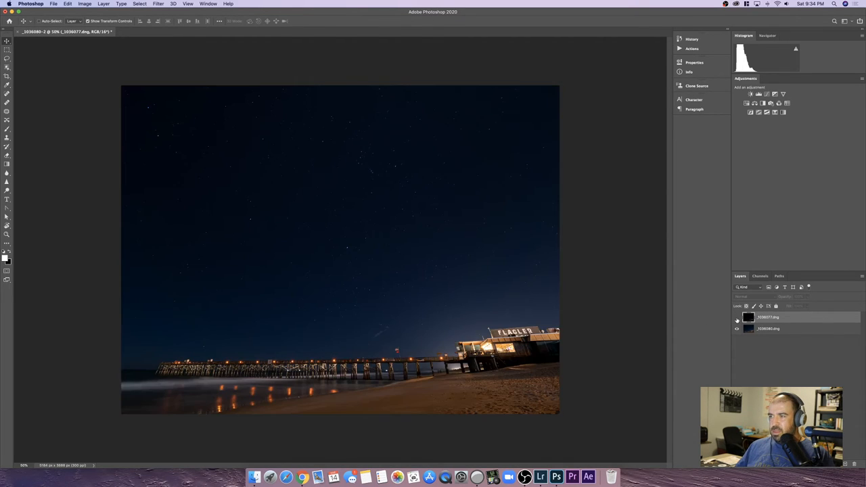
{"action": "left_click", "coordinate": [737, 319]}
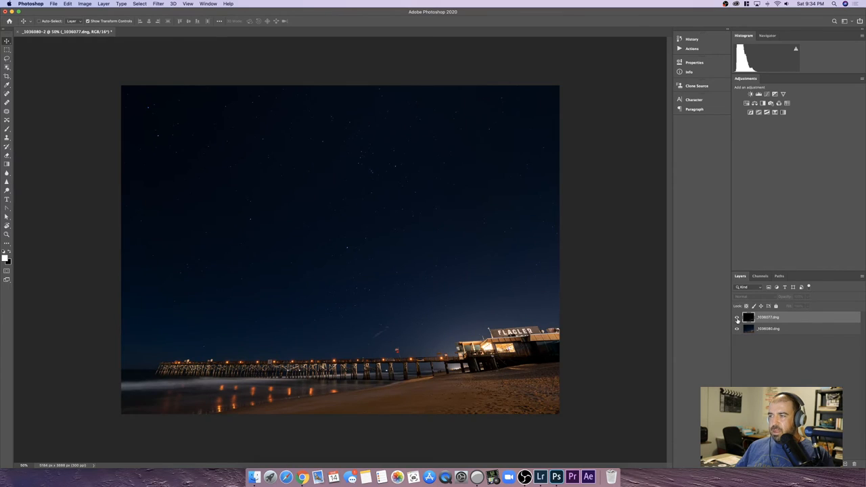
{"action": "left_click", "coordinate": [737, 318]}
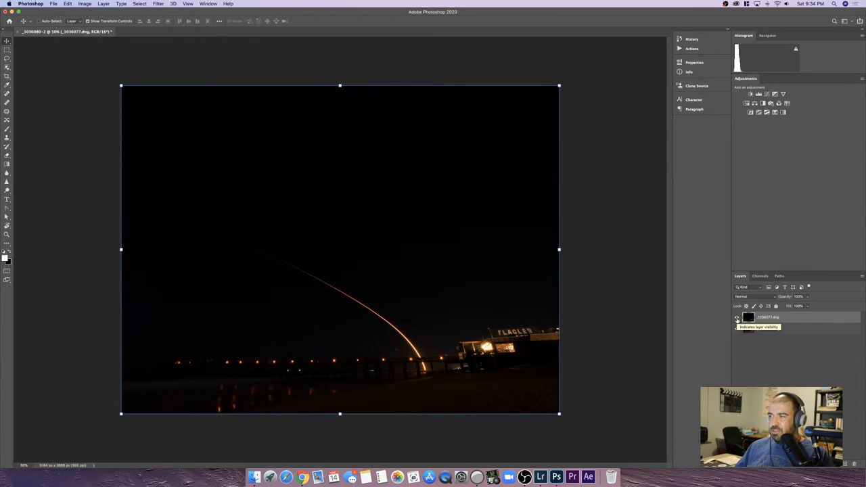
{"action": "left_click", "coordinate": [737, 318]}
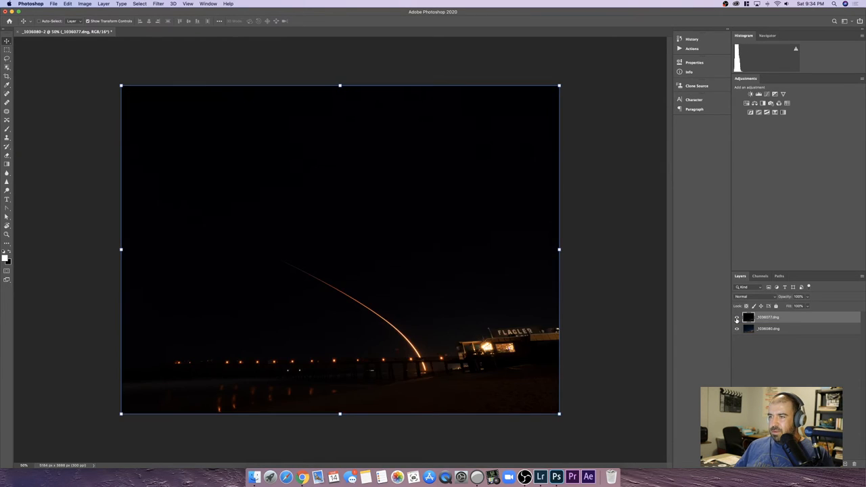
{"action": "left_click", "coordinate": [736, 317]}
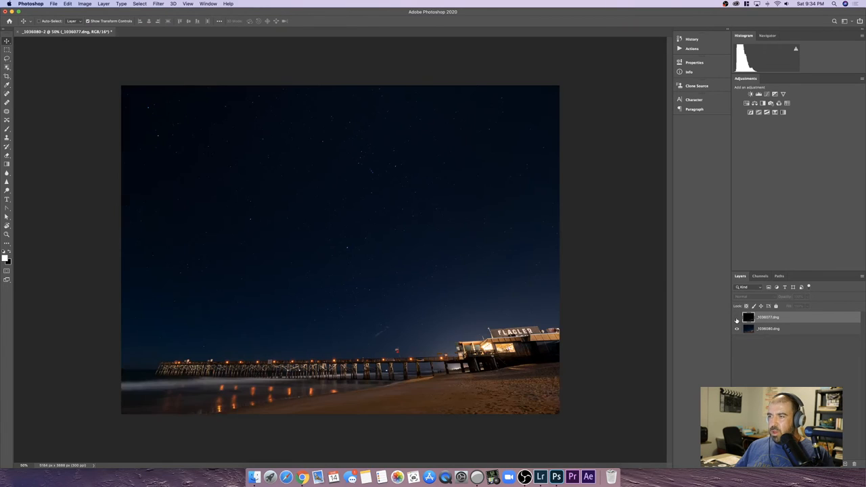
{"action": "left_click", "coordinate": [737, 318]}
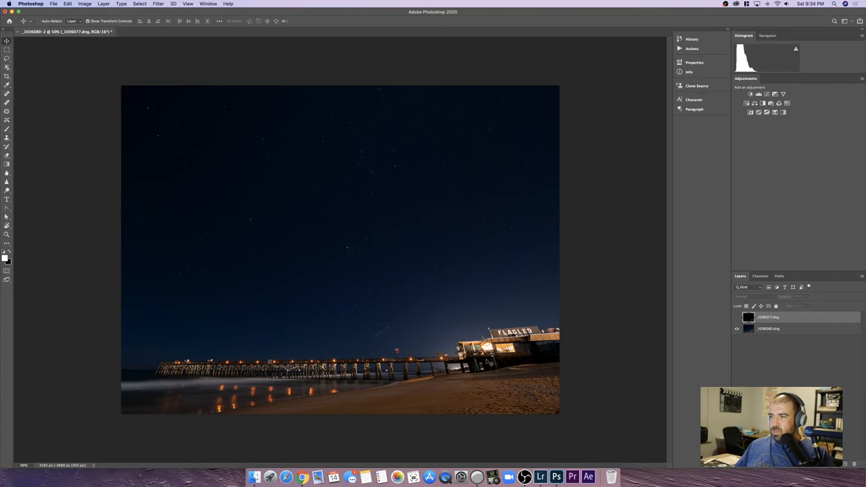
{"action": "left_click", "coordinate": [736, 318]}
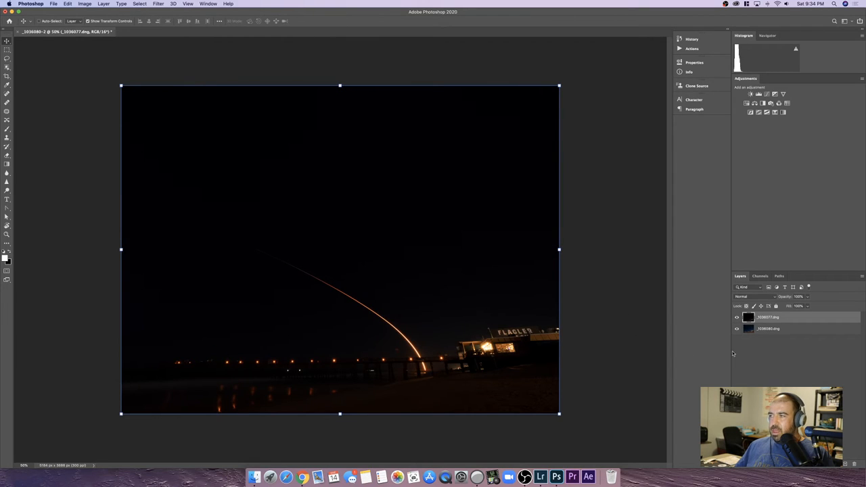
{"action": "left_click", "coordinate": [750, 296]}
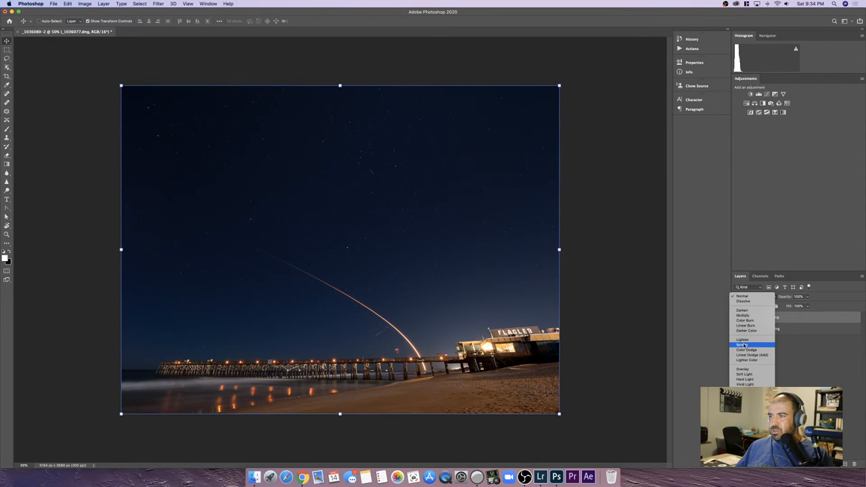
- Set the rocket trail layer's blend mode to Screen
{"action": "left_click", "coordinate": [741, 345]}
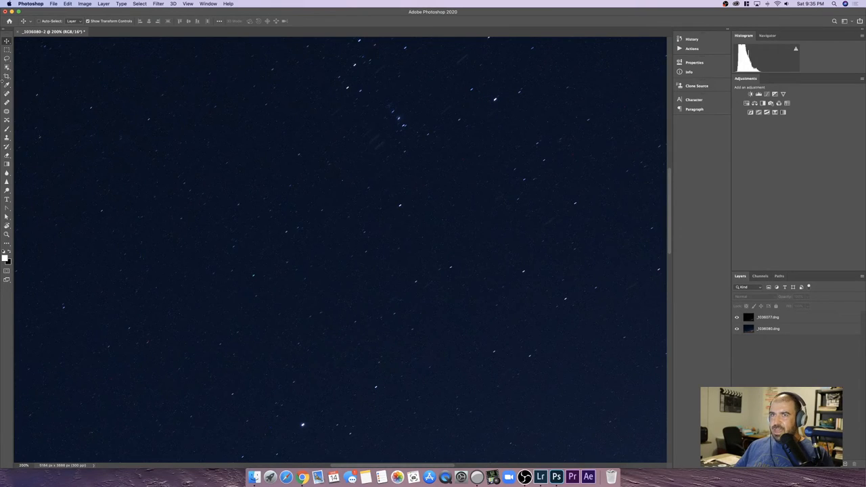
- Heal stray sky spots with the Spot Healing Brush and pan to another sky area
{"action": "left_click", "coordinate": [7, 94]}
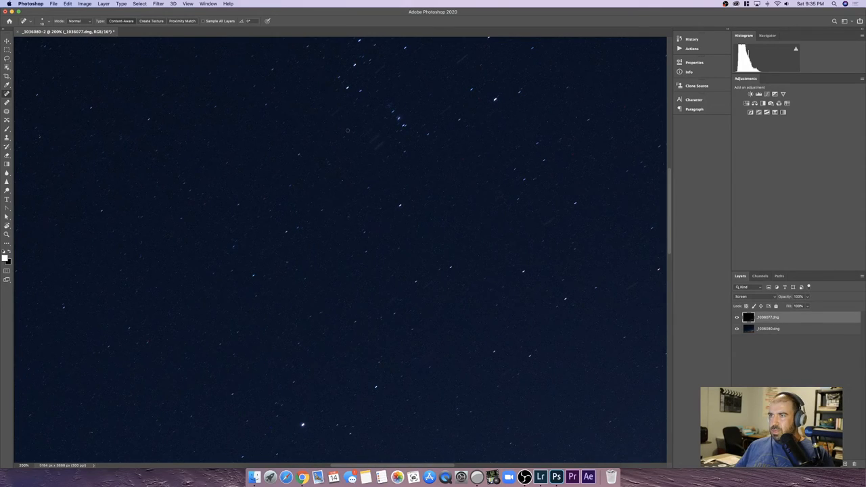
{"action": "mouse_move", "coordinate": [366, 140]}
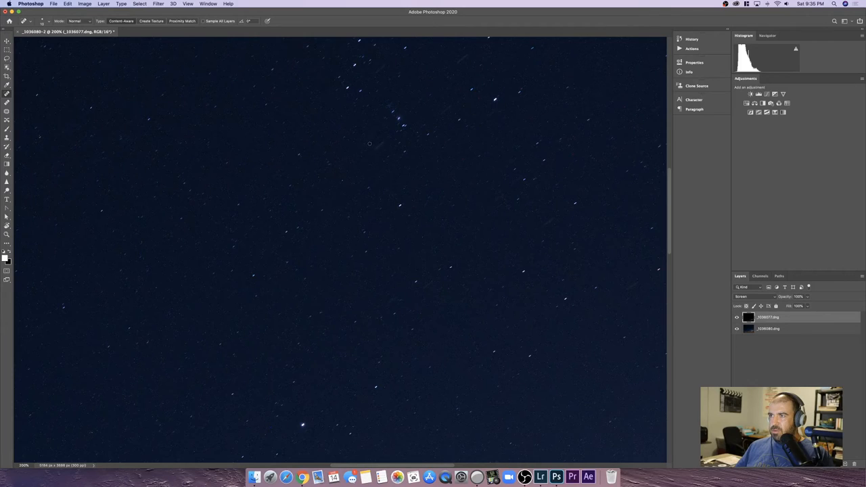
{"action": "mouse_move", "coordinate": [371, 151]}
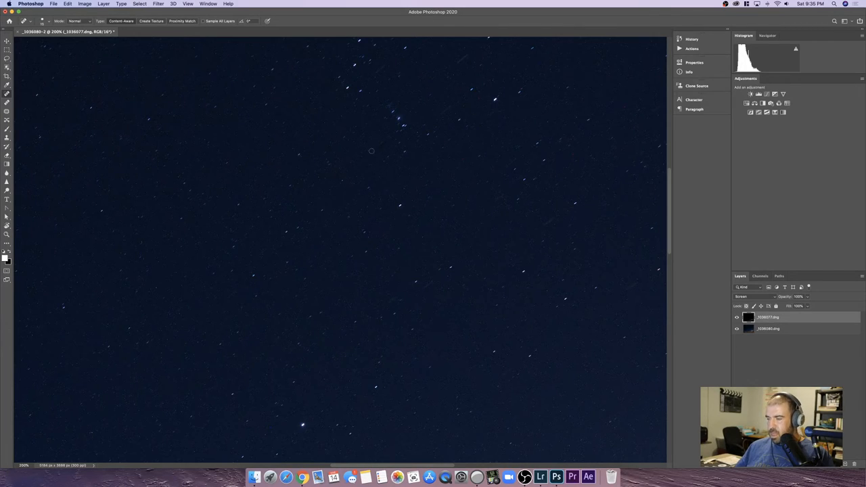
{"action": "mouse_move", "coordinate": [439, 145]}
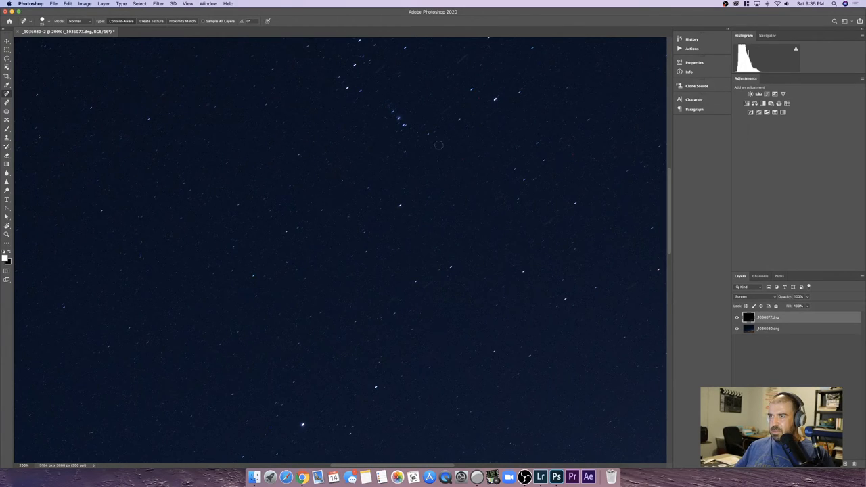
{"action": "mouse_move", "coordinate": [460, 61]}
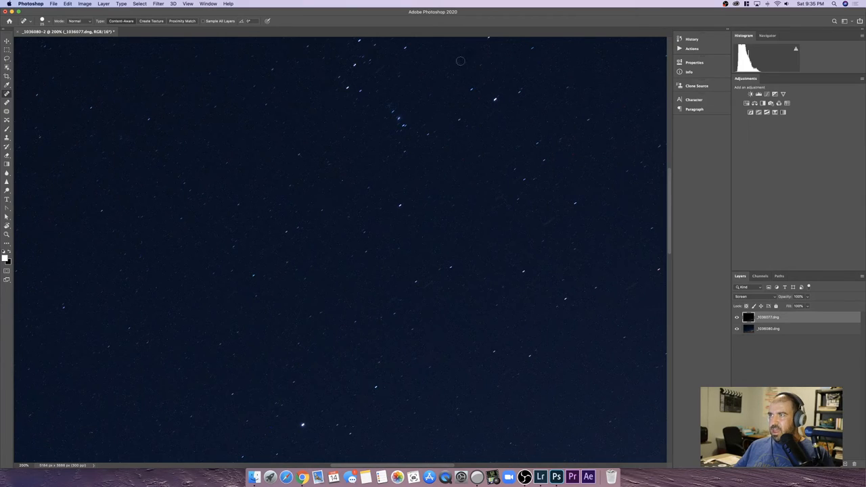
{"action": "mouse_move", "coordinate": [420, 49]}
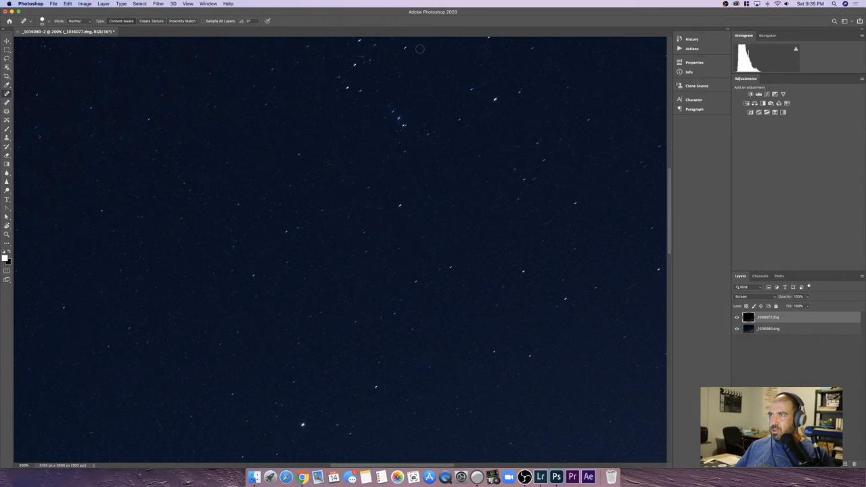
{"action": "mouse_move", "coordinate": [550, 220]}
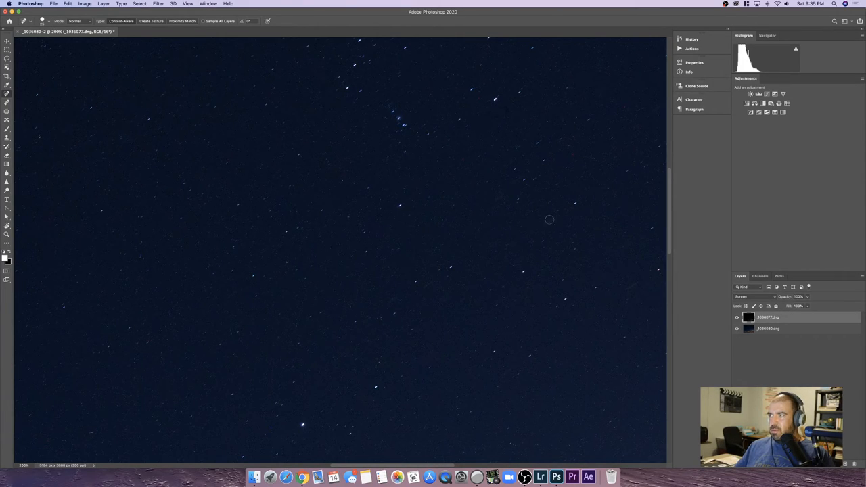
{"action": "mouse_move", "coordinate": [557, 185]}
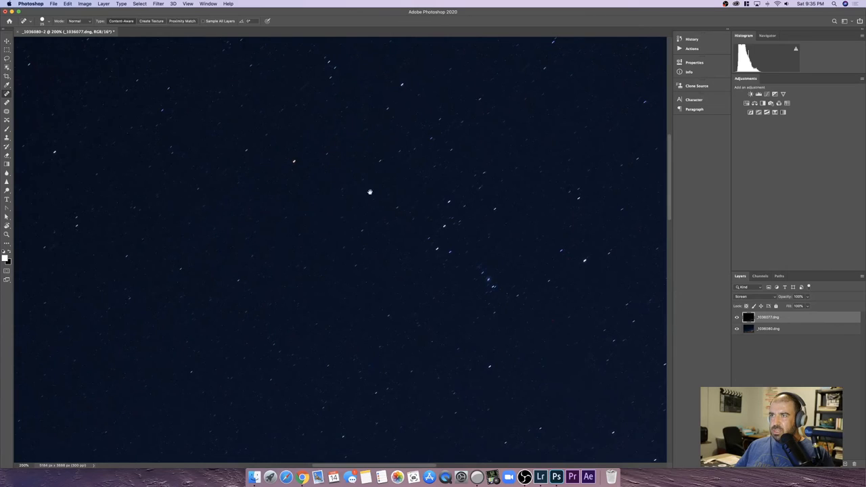
{"action": "mouse_move", "coordinate": [308, 104]}
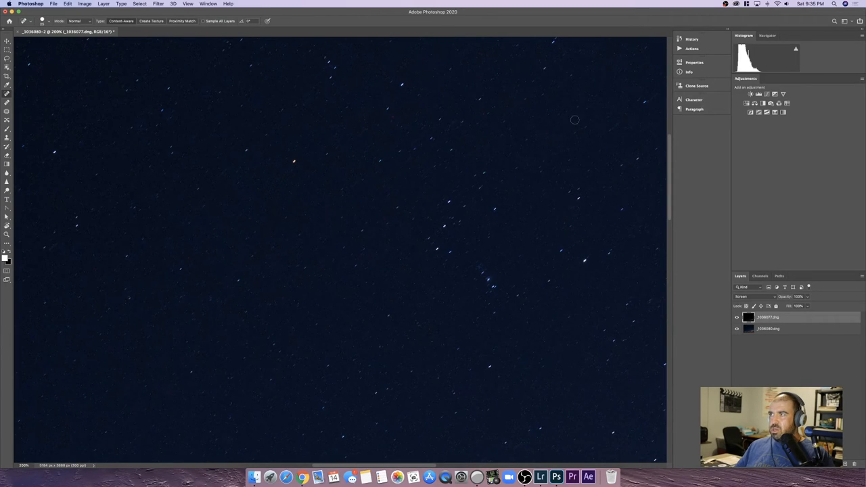
{"action": "mouse_move", "coordinate": [586, 136]}
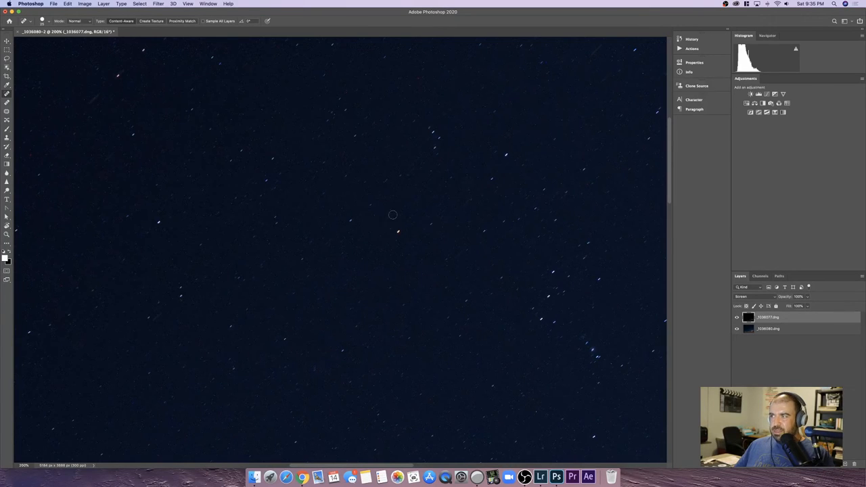
{"action": "left_click", "coordinate": [737, 317]}
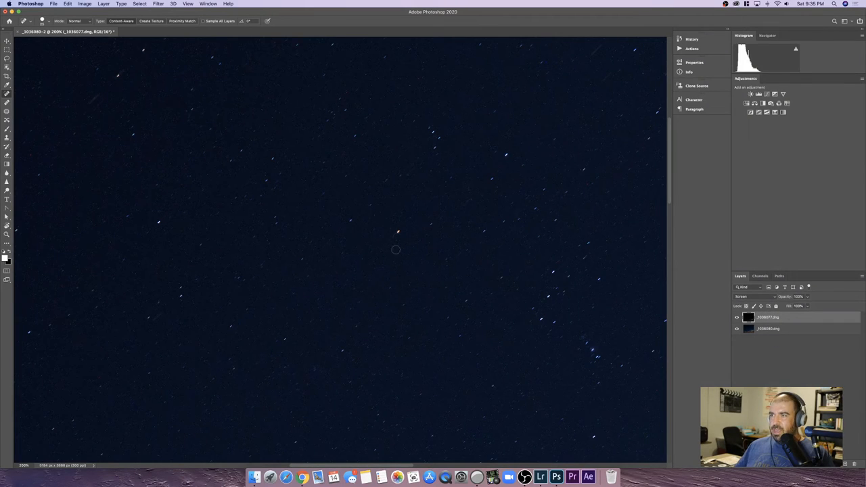
{"action": "mouse_move", "coordinate": [427, 242]}
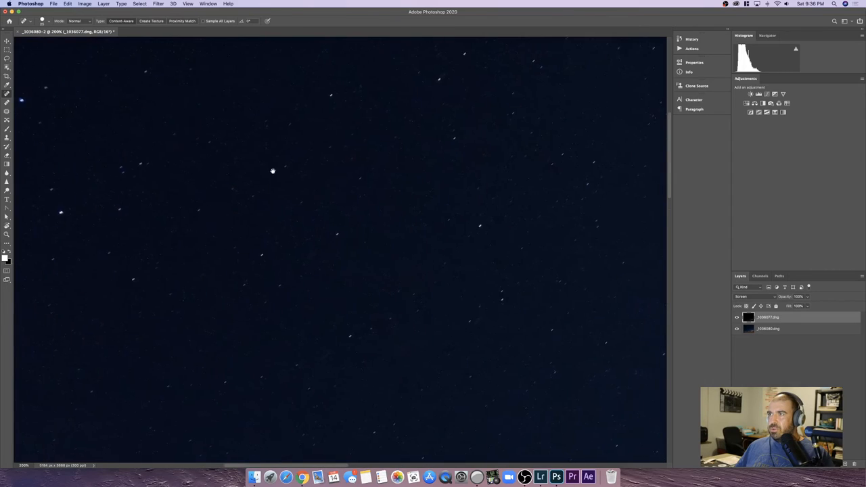
{"action": "left_click_drag", "start_coordinate": [273, 170], "coordinate": [447, 149]}
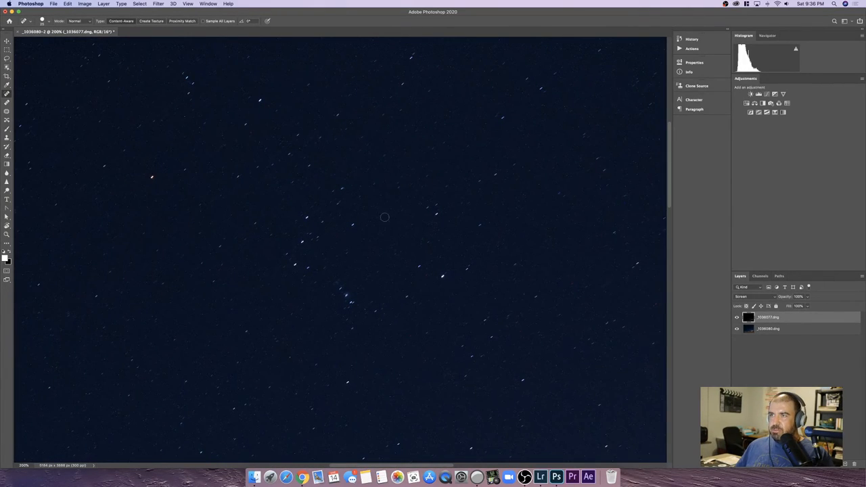
{"action": "mouse_move", "coordinate": [460, 183]}
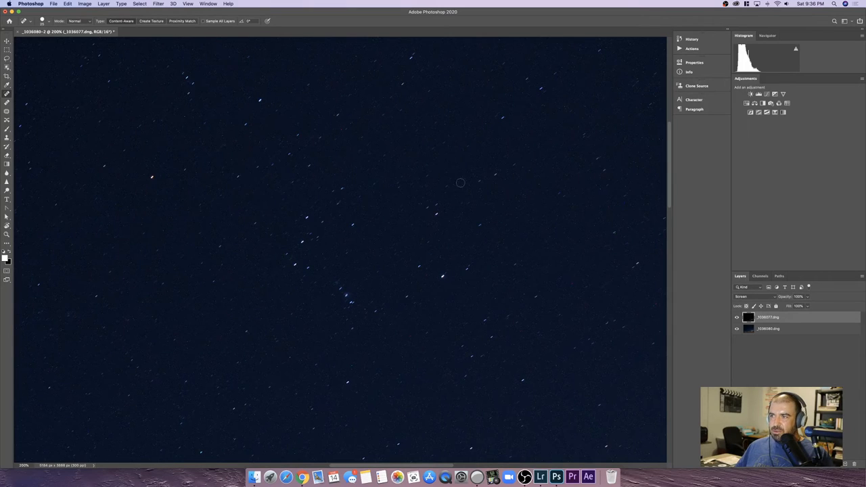
{"action": "mouse_move", "coordinate": [450, 159]}
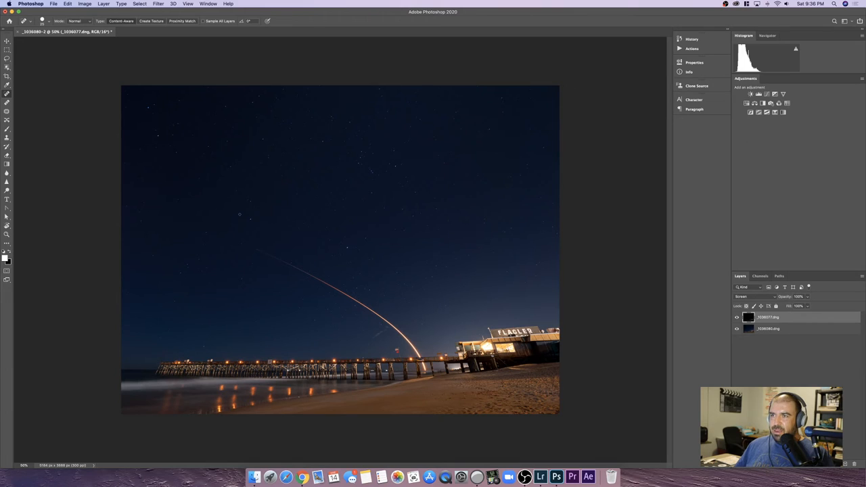
{"action": "mouse_move", "coordinate": [272, 217]}
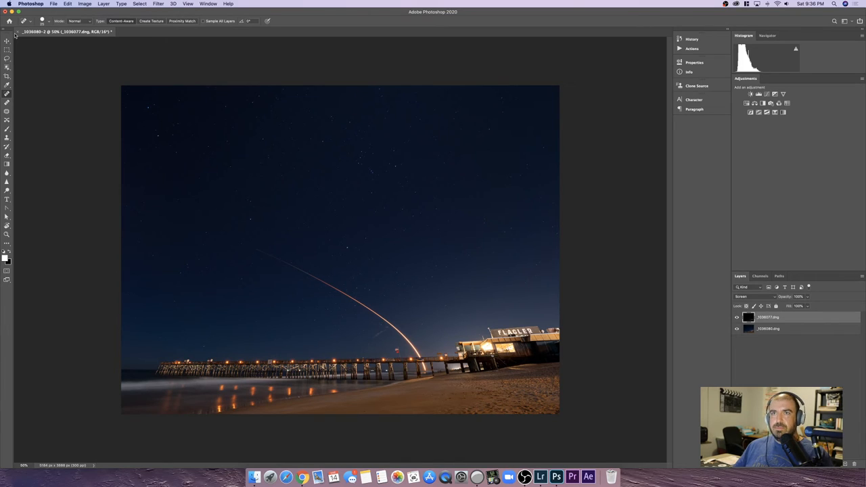
- Save the rocket-and-pier composite with File > Save, then close it with File > Close
{"action": "left_click", "coordinate": [53, 4]}
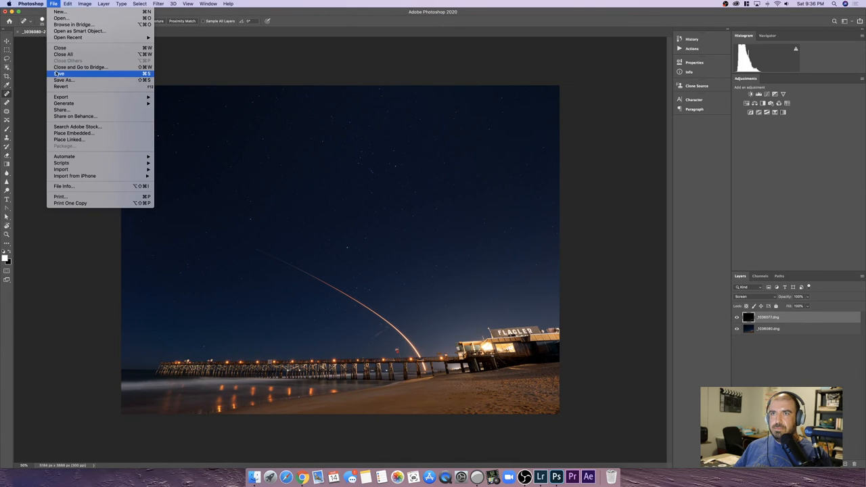
{"action": "left_click", "coordinate": [59, 73]}
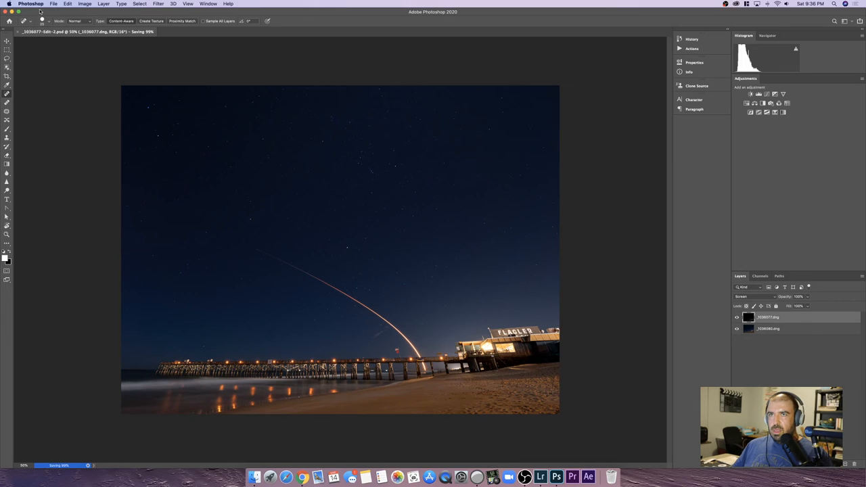
{"action": "mouse_move", "coordinate": [53, 8]}
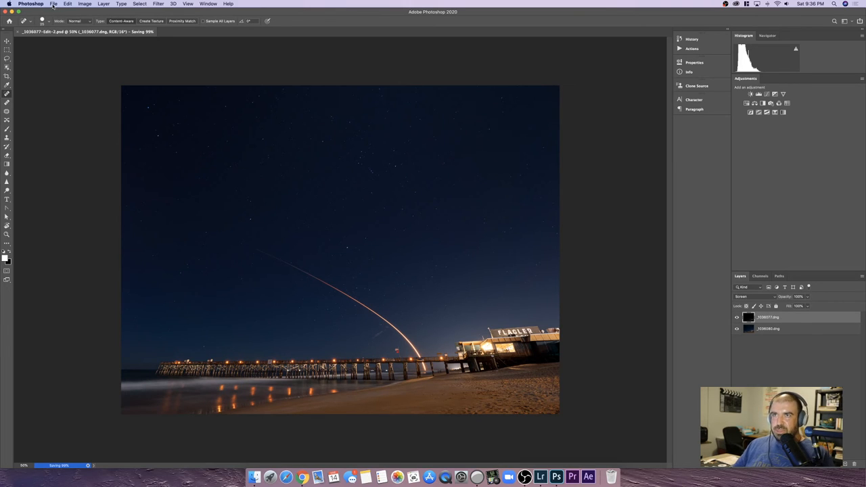
{"action": "left_click", "coordinate": [53, 4]}
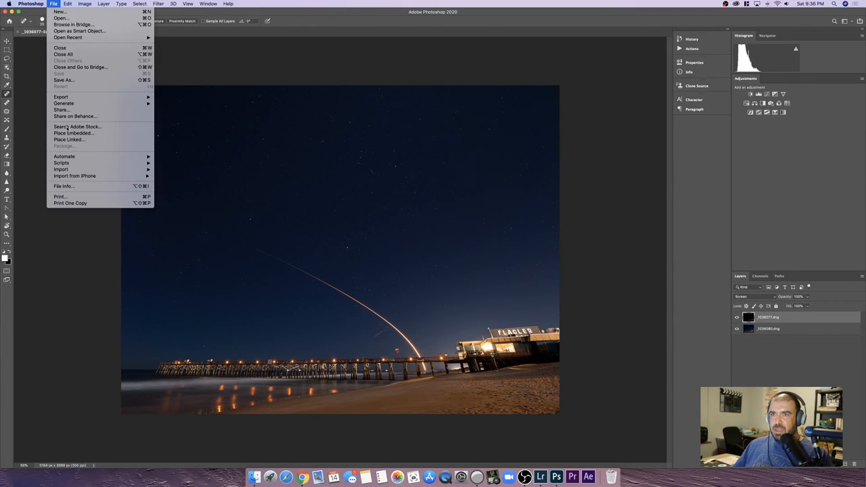
{"action": "mouse_move", "coordinate": [61, 47]}
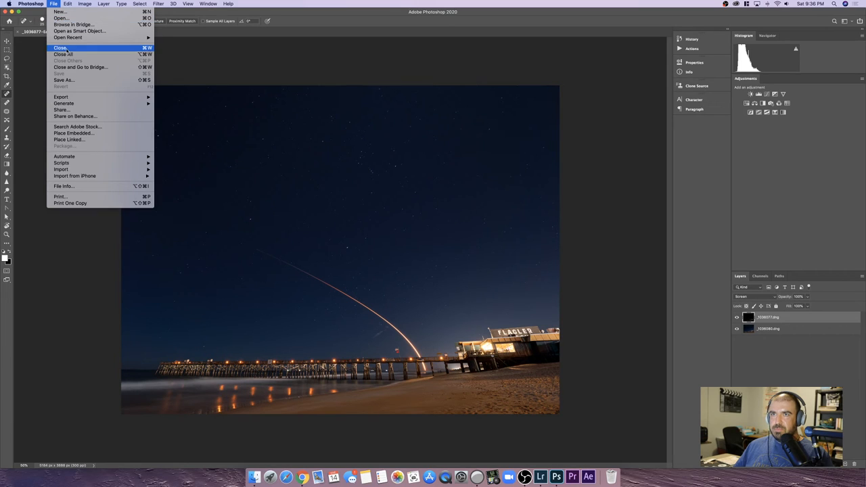
{"action": "left_click", "coordinate": [61, 47]}
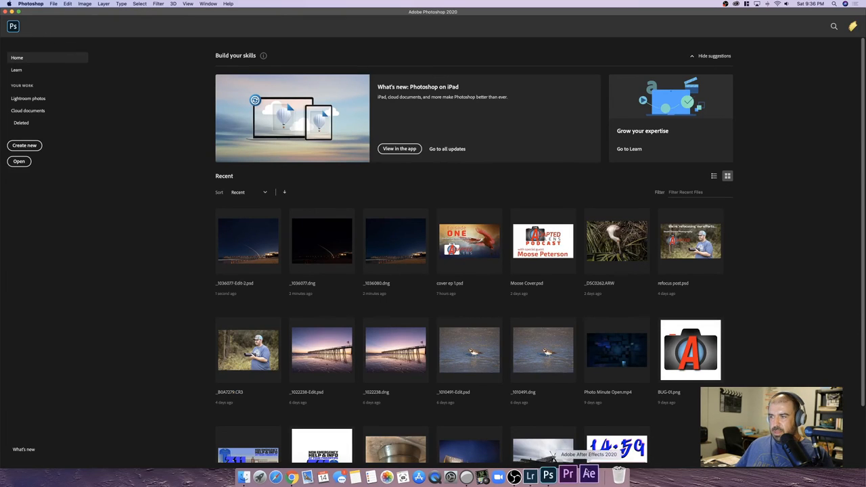
- Switch to Lightroom Classic to view the saved rocket-and-pier composite PSD
{"action": "left_click", "coordinate": [531, 474]}
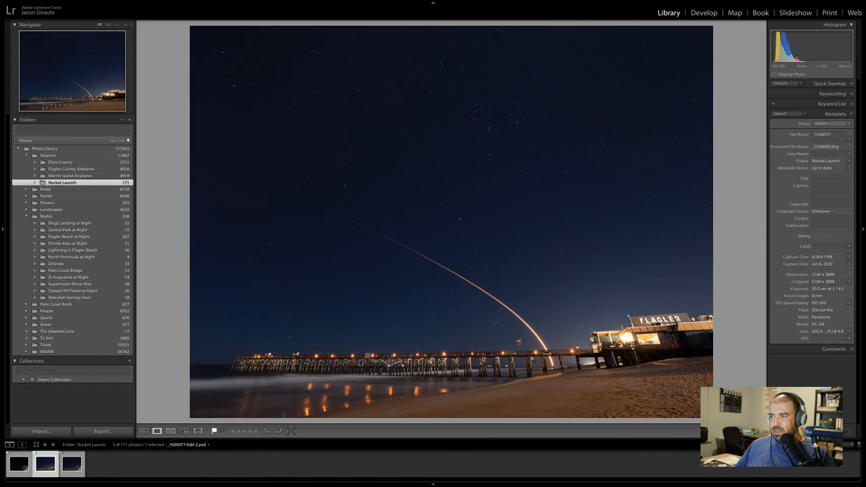
{"action": "mouse_move", "coordinate": [413, 199]}
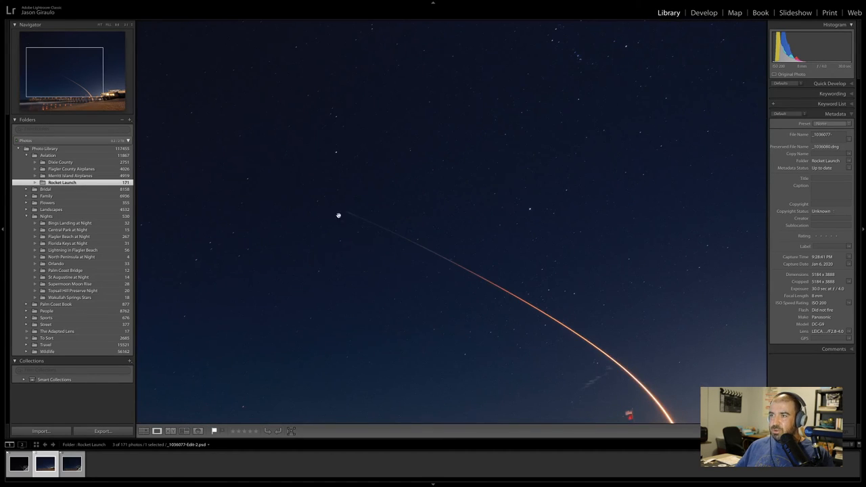
{"action": "mouse_move", "coordinate": [352, 217]}
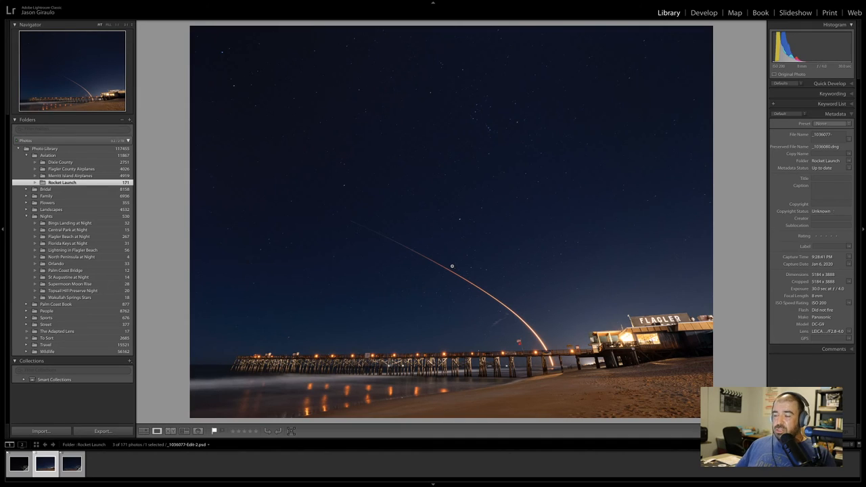
{"action": "mouse_move", "coordinate": [440, 263]}
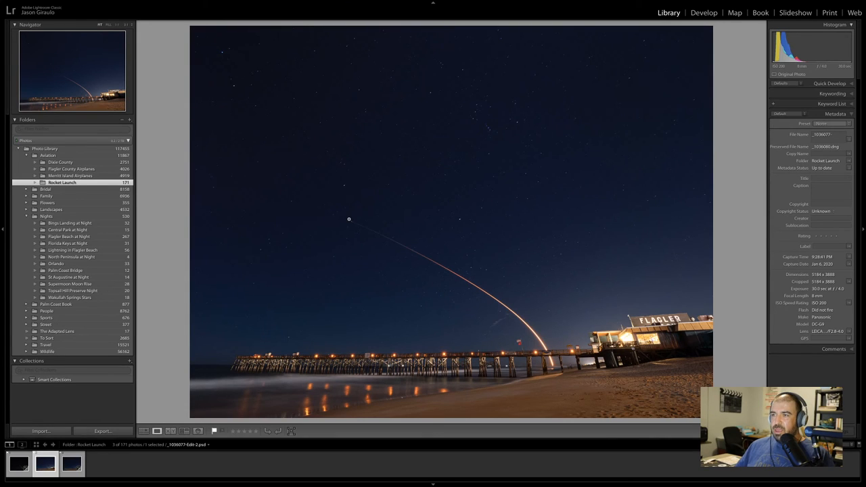
{"action": "mouse_move", "coordinate": [453, 224]}
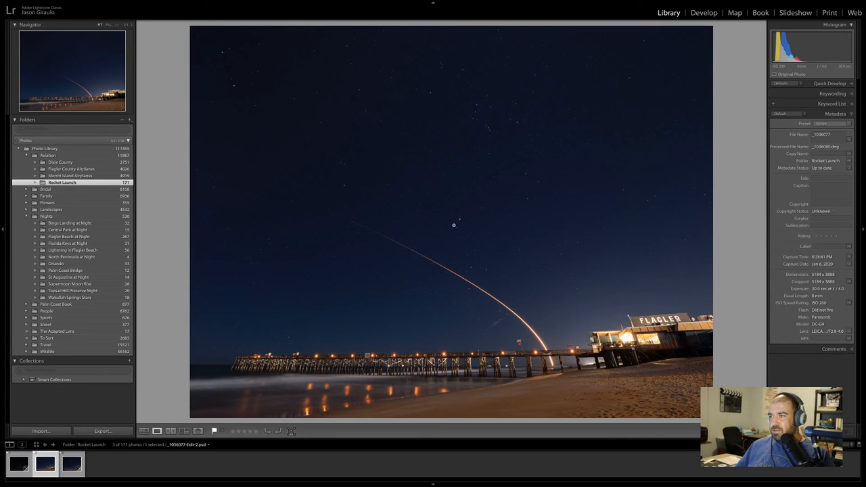
{"action": "mouse_move", "coordinate": [532, 283]}
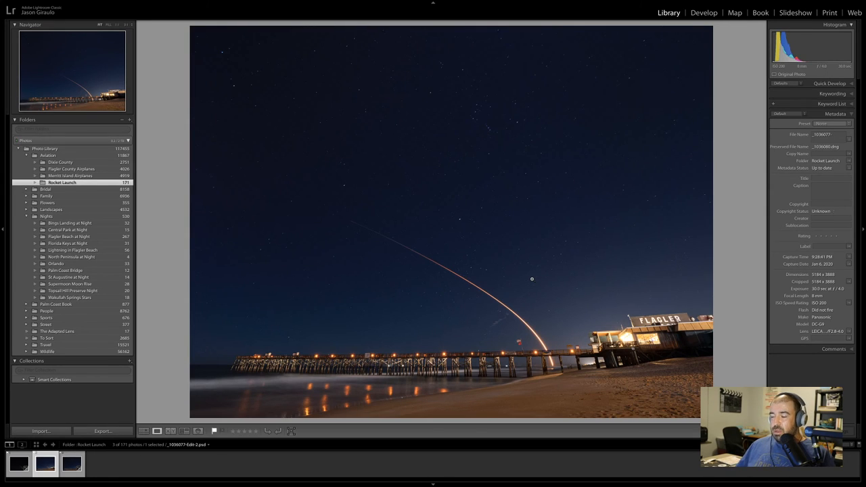
{"action": "mouse_move", "coordinate": [543, 369]}
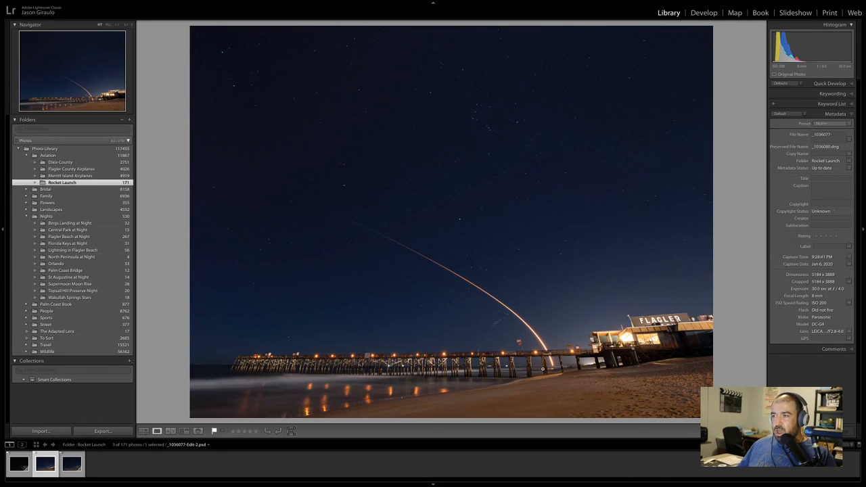
{"action": "mouse_move", "coordinate": [530, 307]}
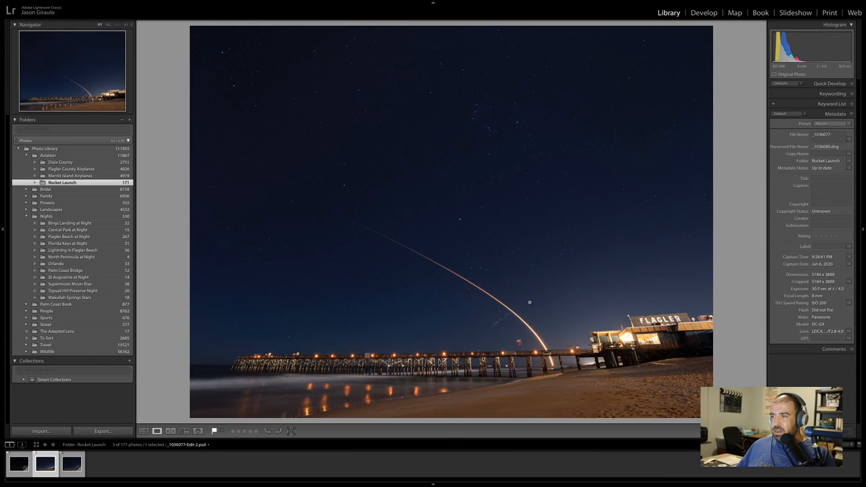
{"action": "mouse_move", "coordinate": [523, 296]}
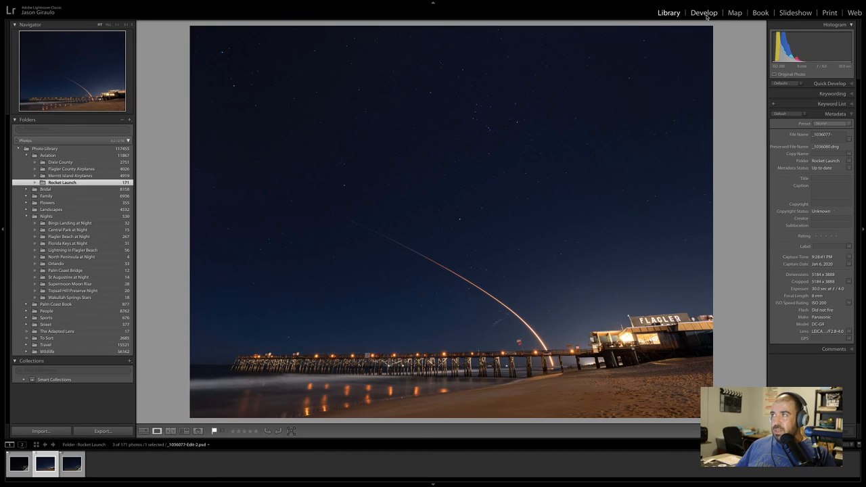
- In Develop, set Shadows to +29 and Highlights to -26 on the composite
{"action": "left_click", "coordinate": [703, 12]}
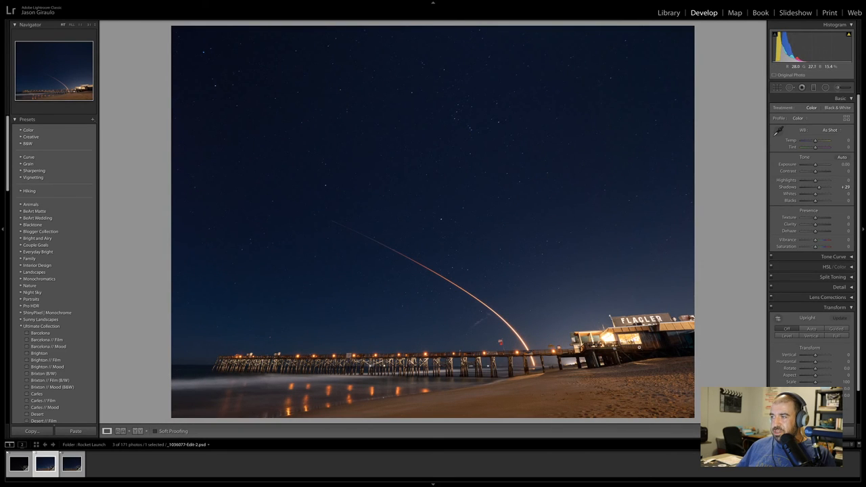
{"action": "left_click_drag", "start_coordinate": [815, 180], "coordinate": [812, 180]}
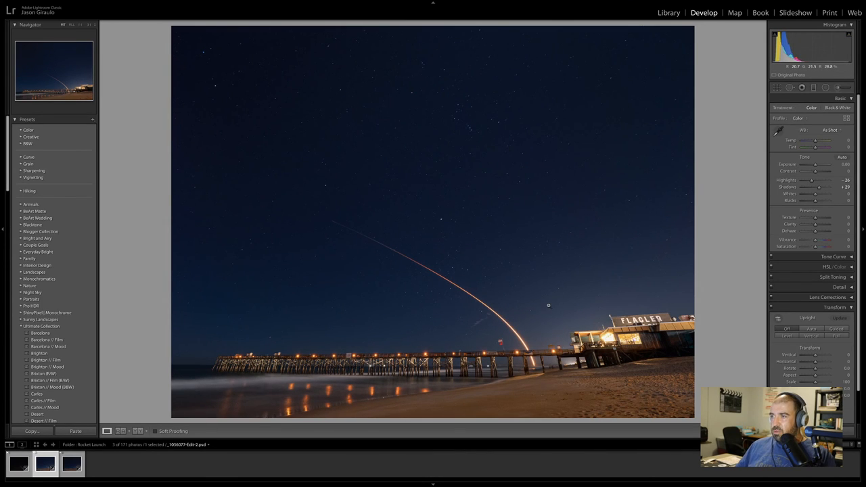
{"action": "mouse_move", "coordinate": [658, 284]}
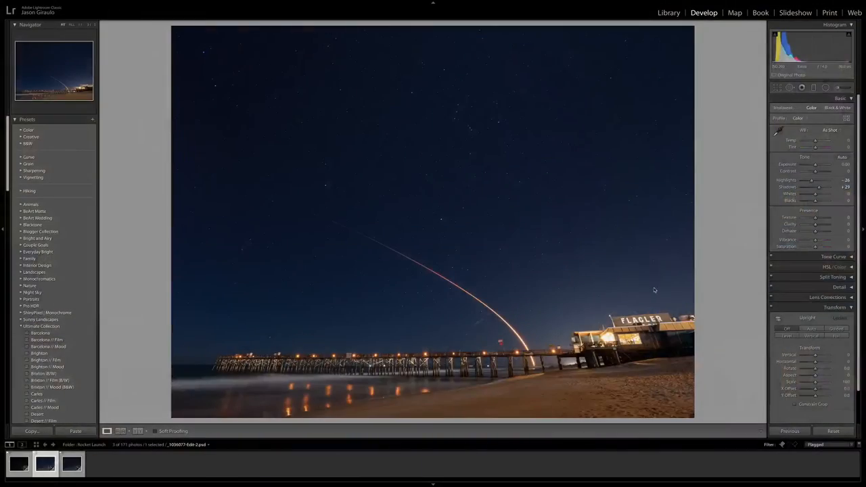
{"action": "mouse_move", "coordinate": [565, 185]}
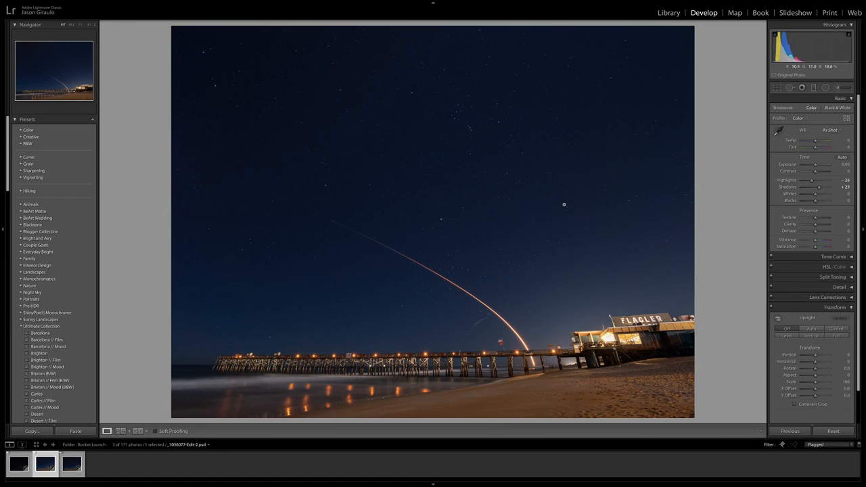
{"action": "mouse_move", "coordinate": [250, 187]}
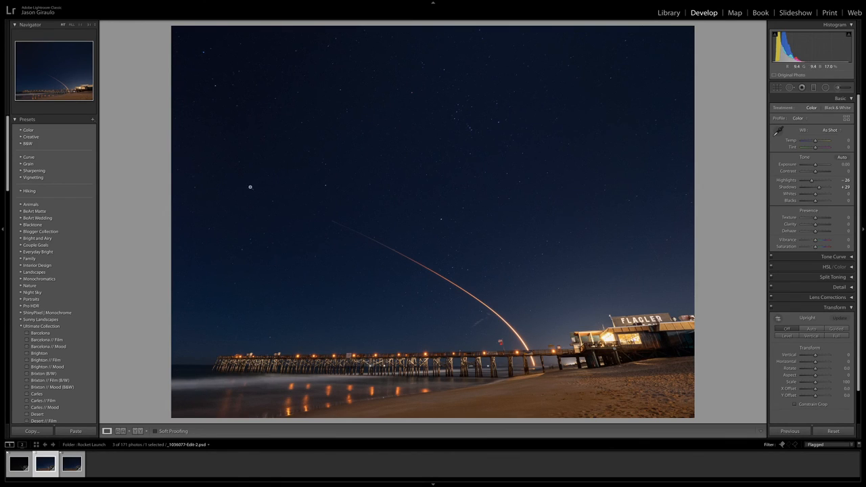